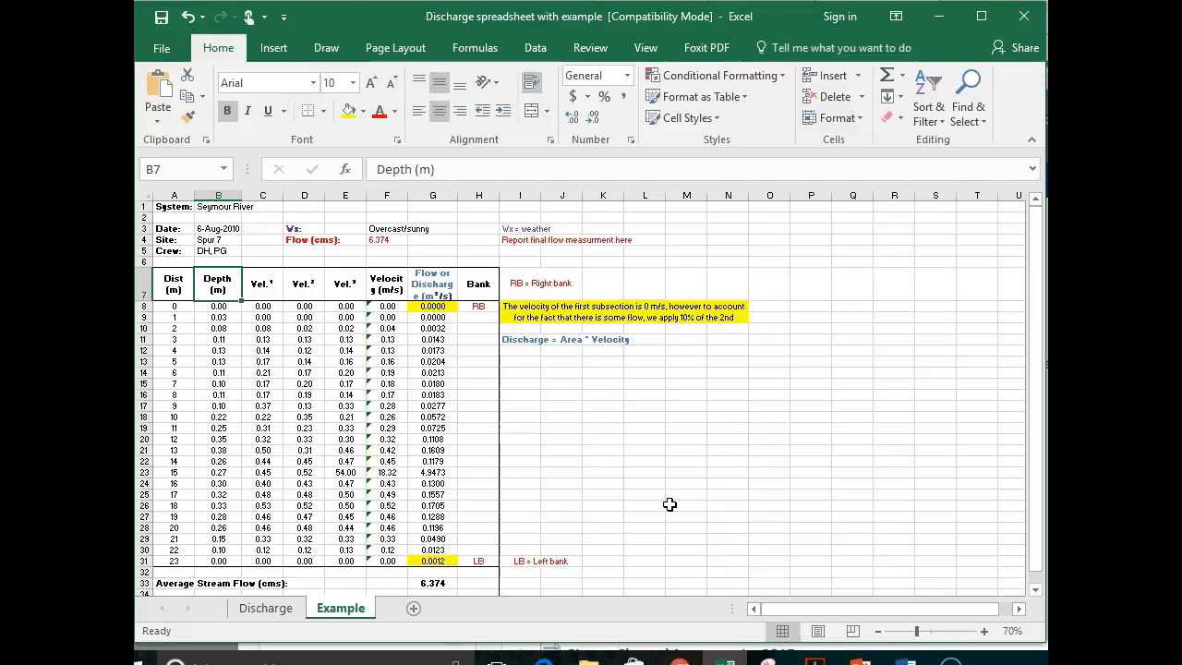
mouse_move(547, 414)
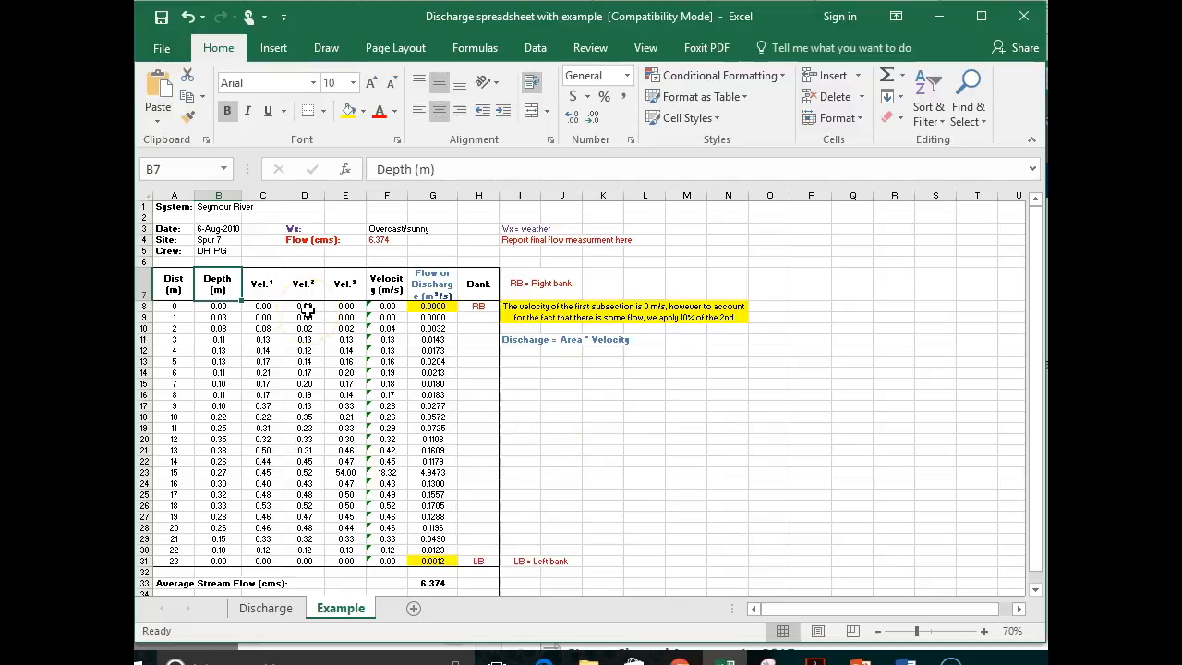
- Inspect the Example sheet's distance, velocity readings and velocity formulas in rows 8 and 9
left_click(263, 317)
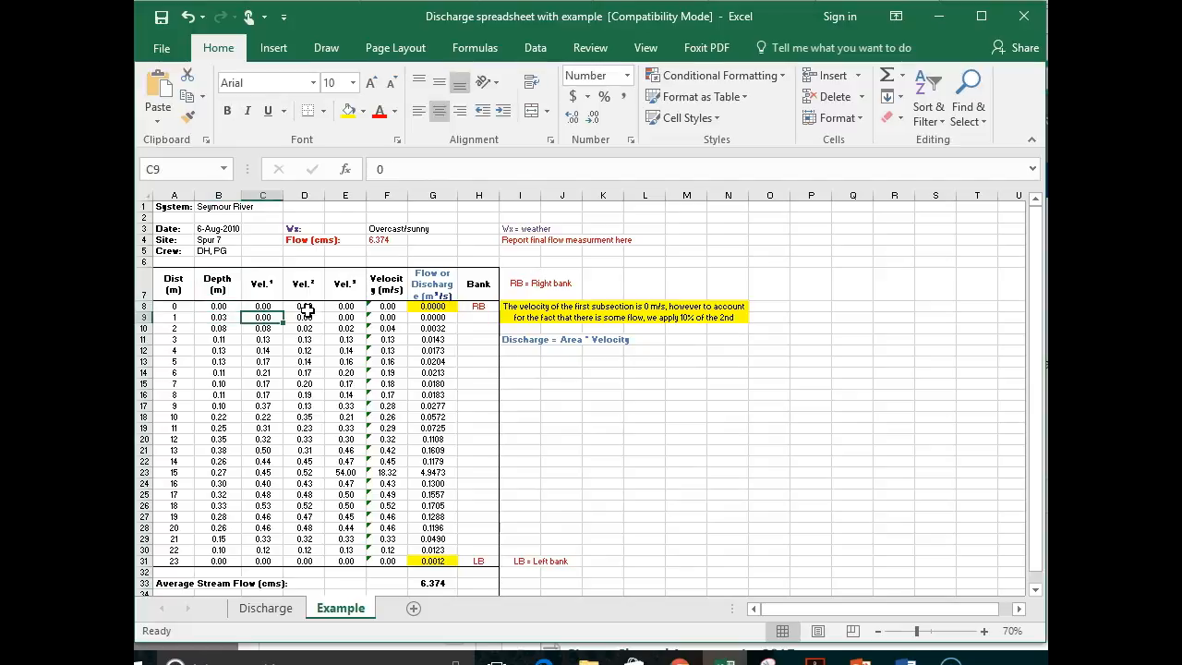
left_click(386, 317)
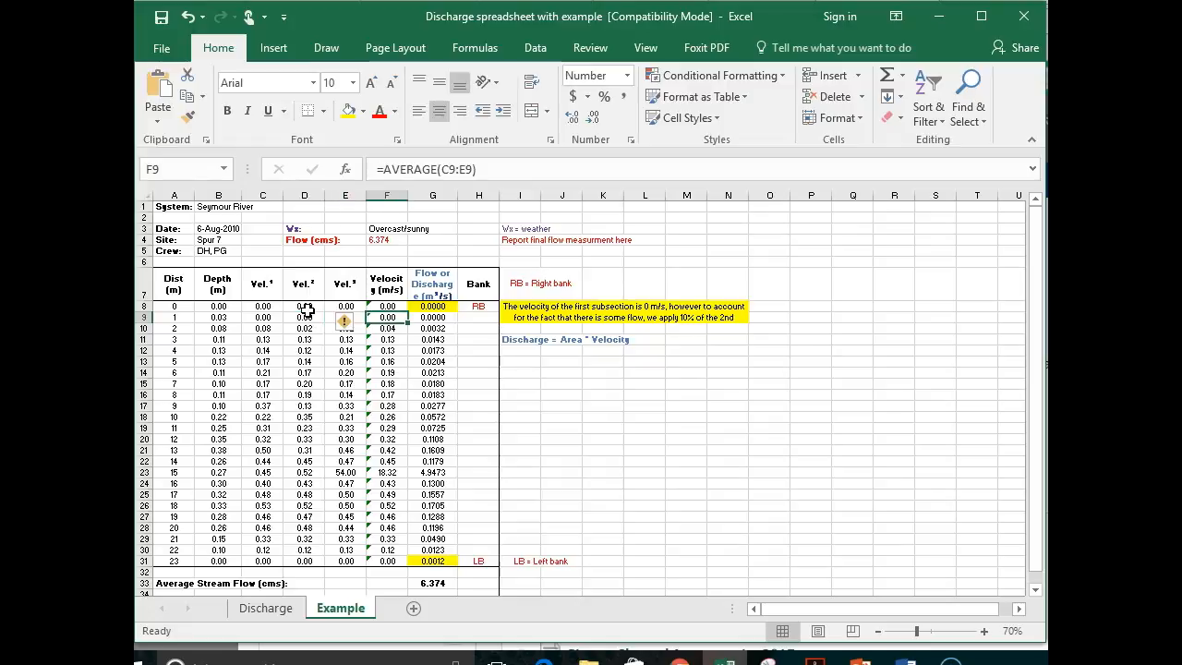
left_click(304, 317)
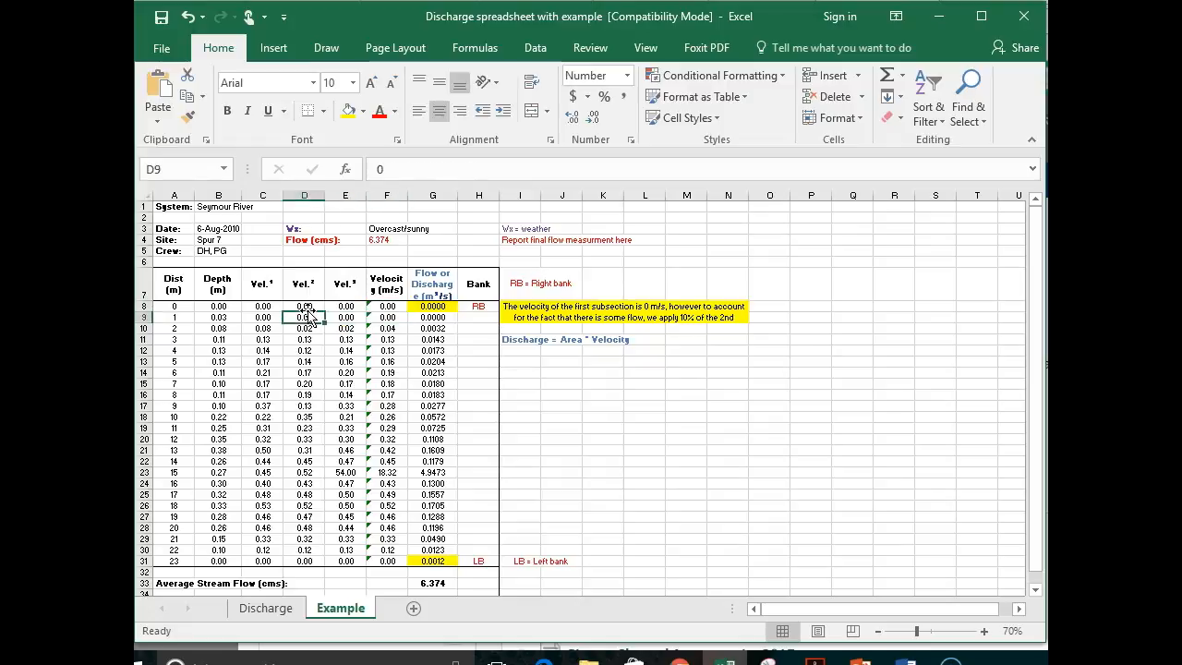
left_click(174, 305)
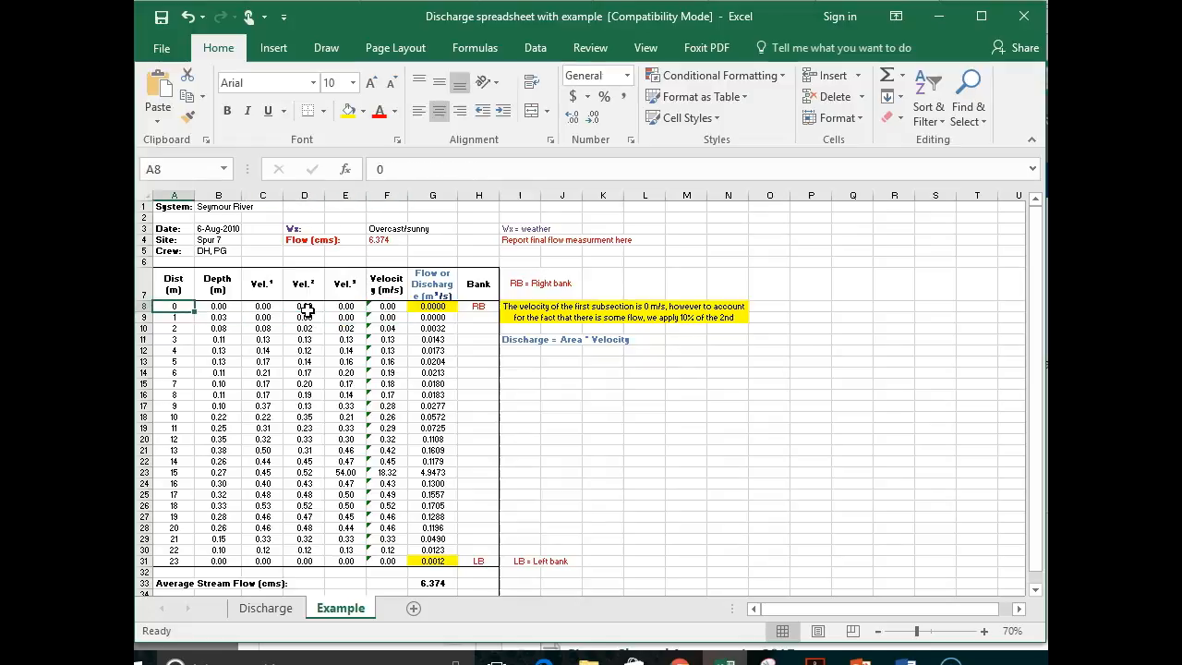
left_click(304, 306)
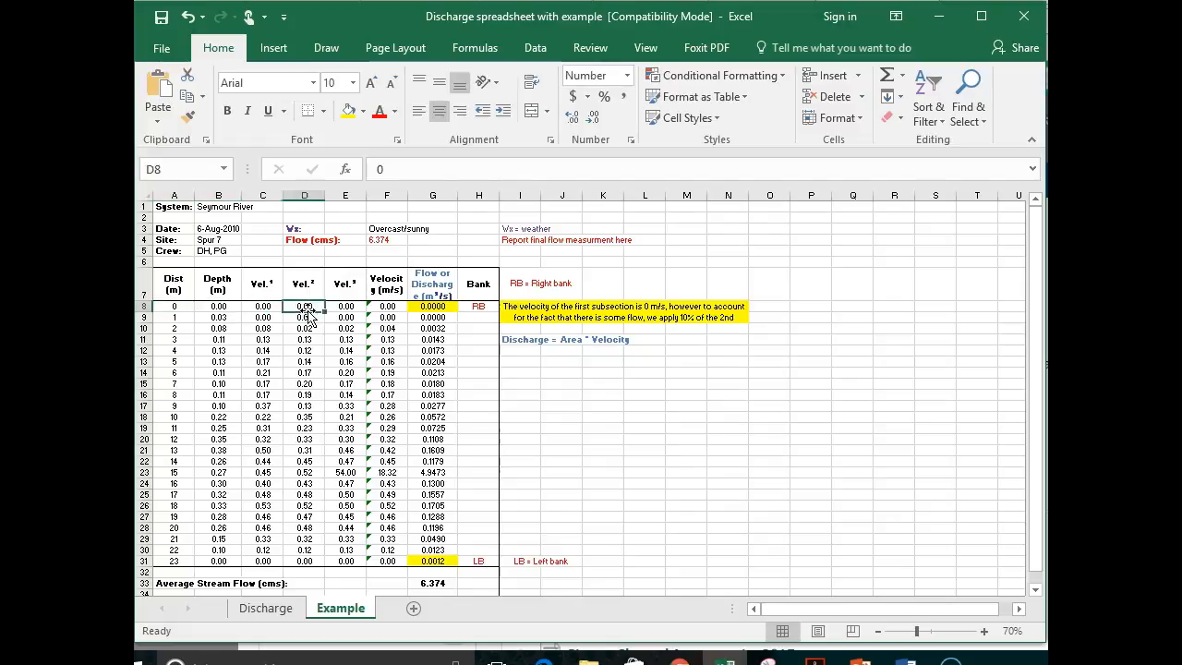
left_click(386, 306)
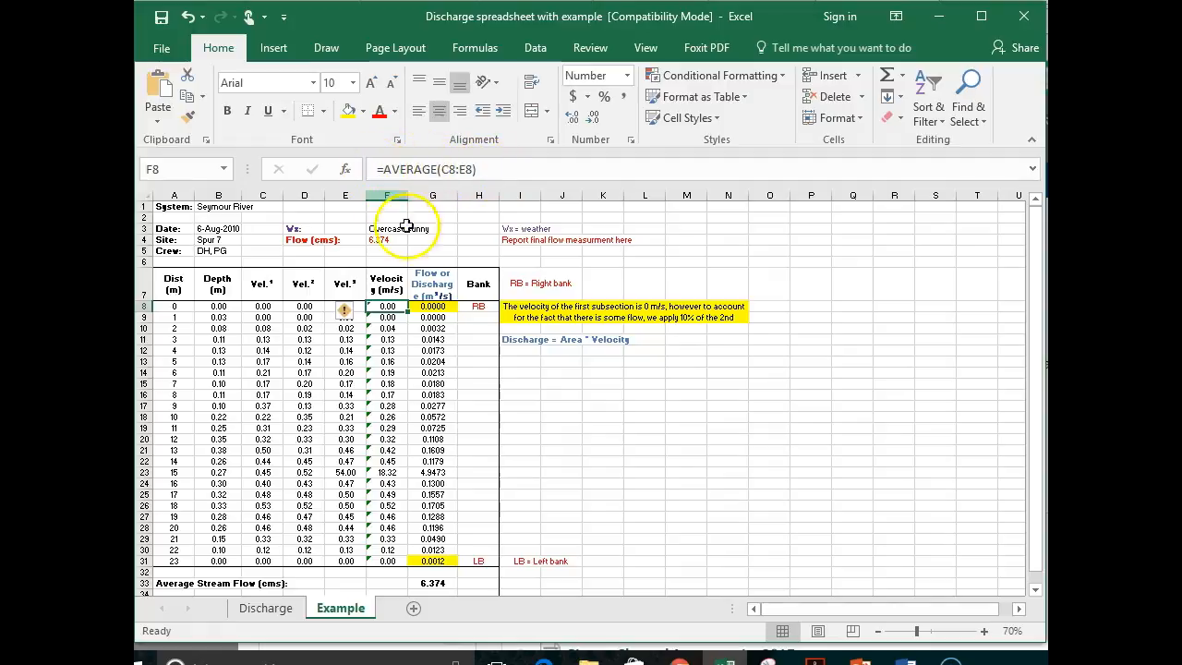
mouse_move(459, 170)
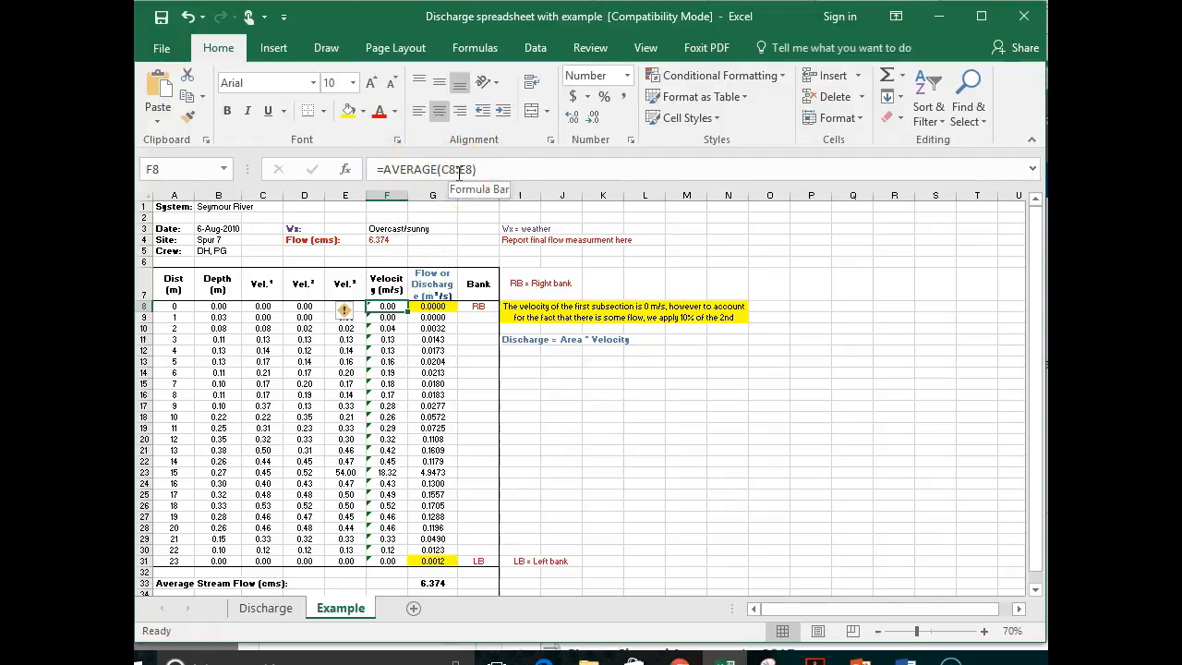
mouse_move(476, 180)
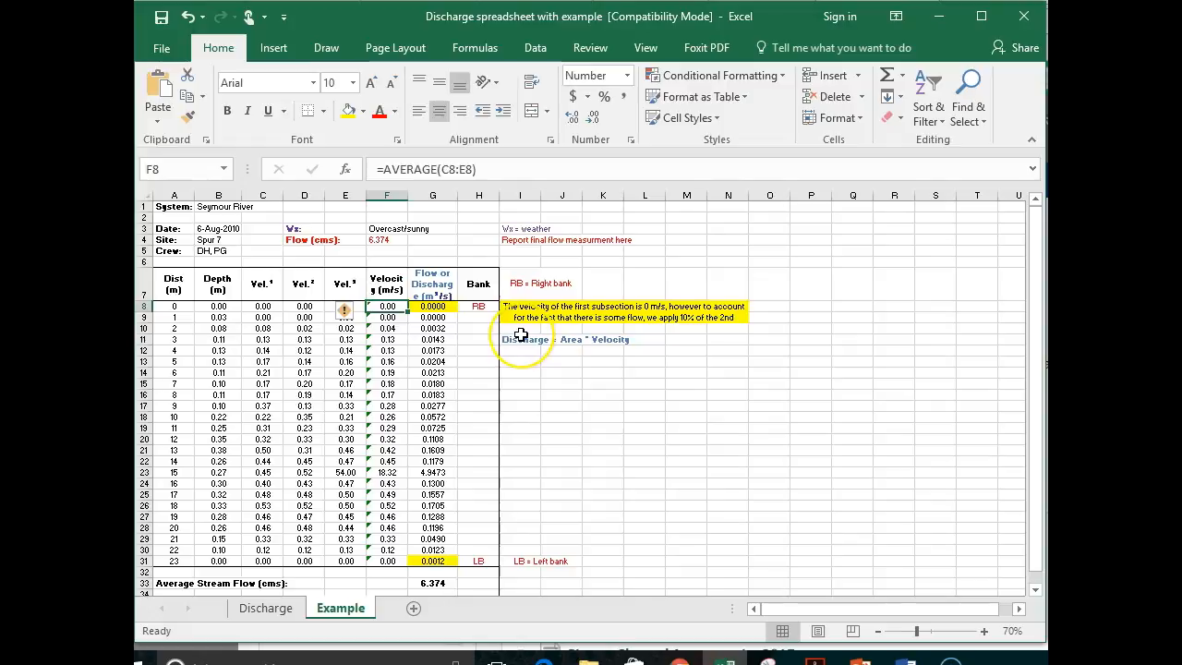
- Review the velocity readings in rows 8–10 and confirm the AVERAGE formula in F10
left_click(345, 306)
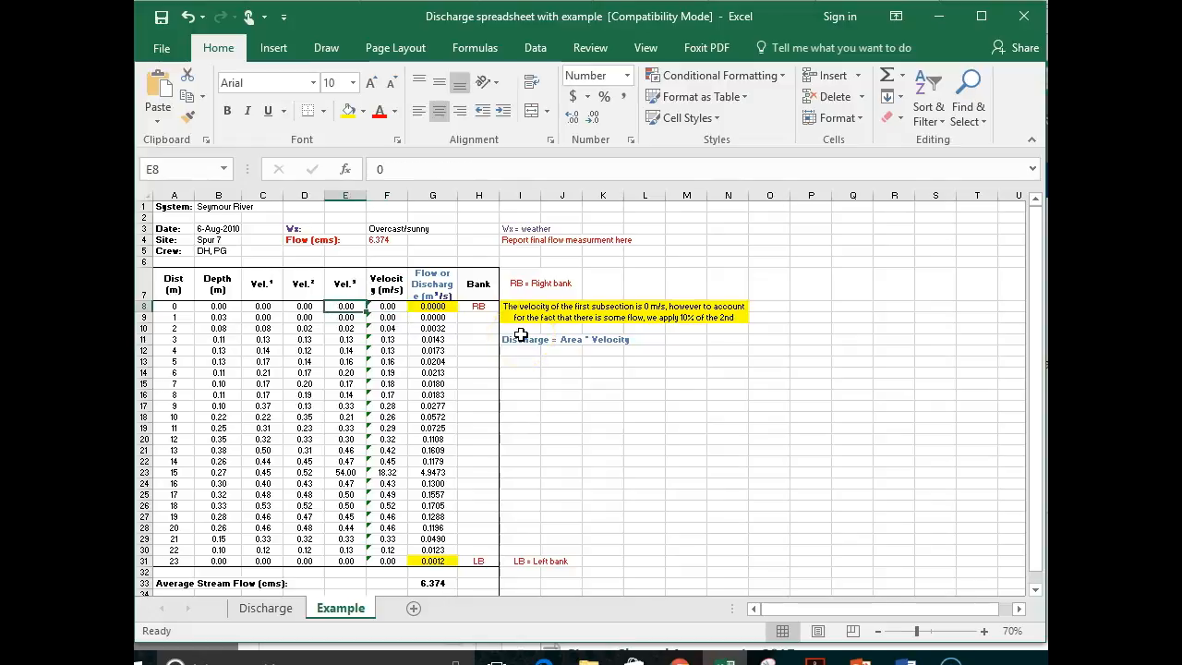
left_click(304, 306)
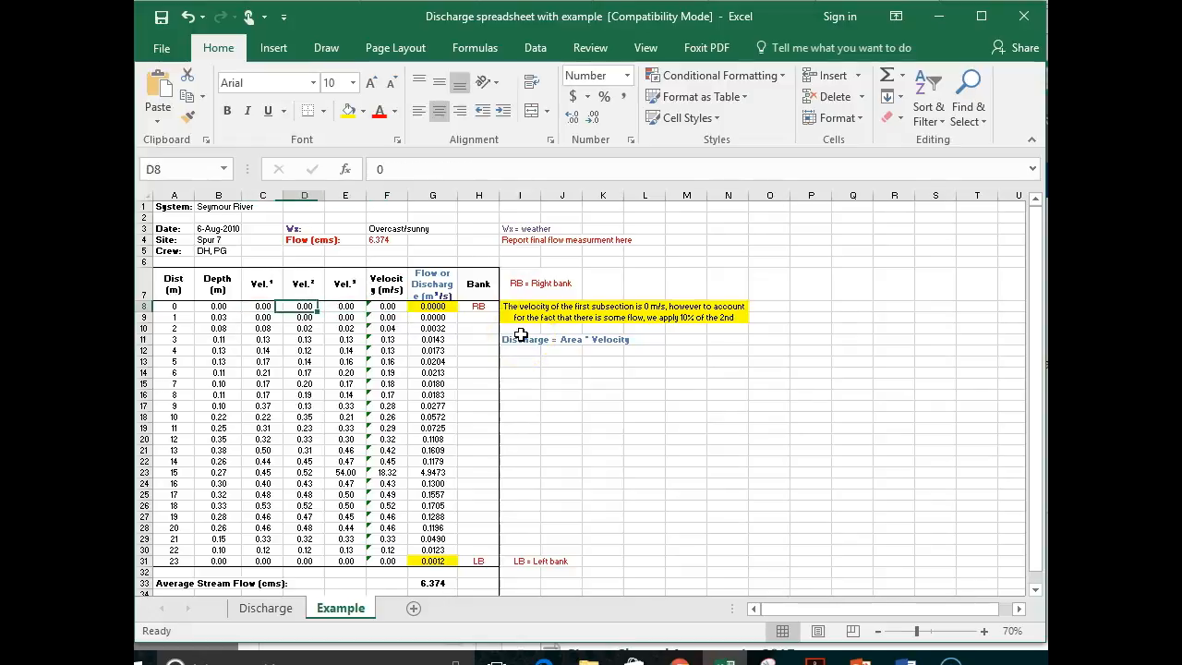
left_click(386, 317)
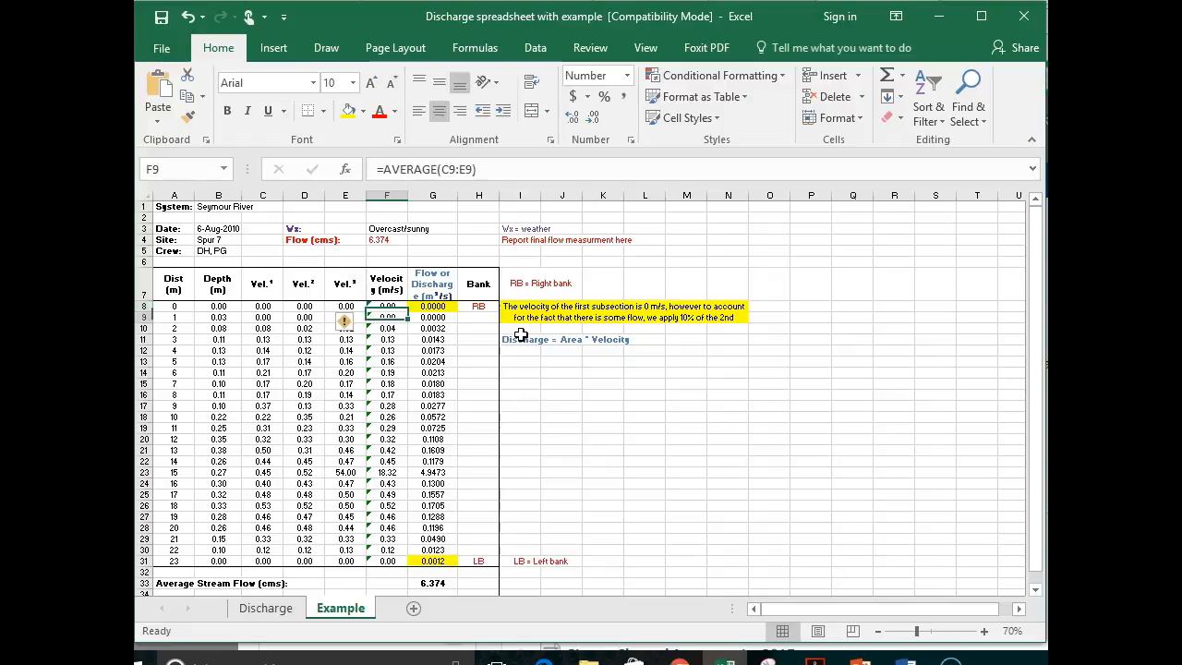
left_click(264, 328)
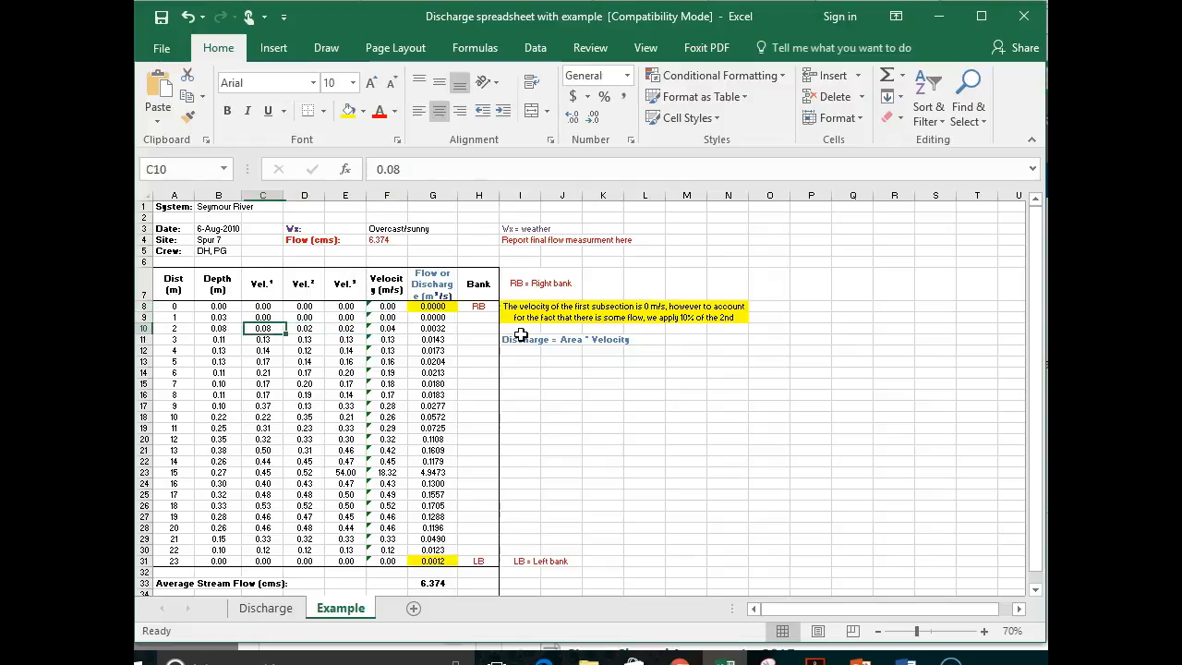
left_click(304, 327)
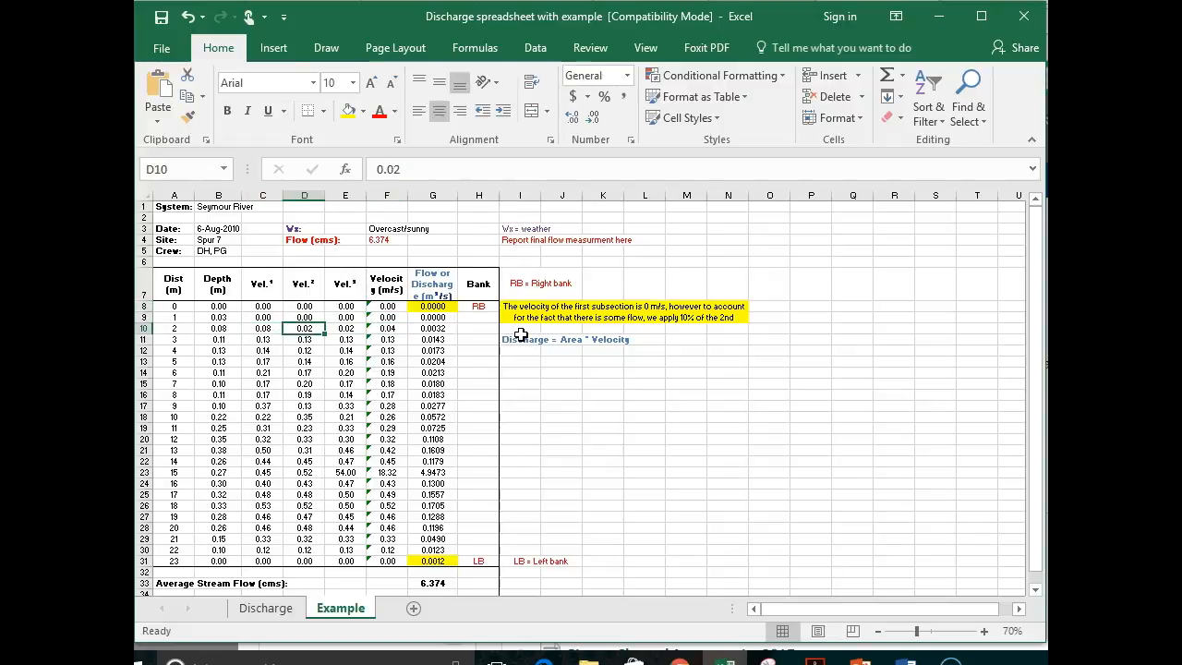
left_click(386, 328)
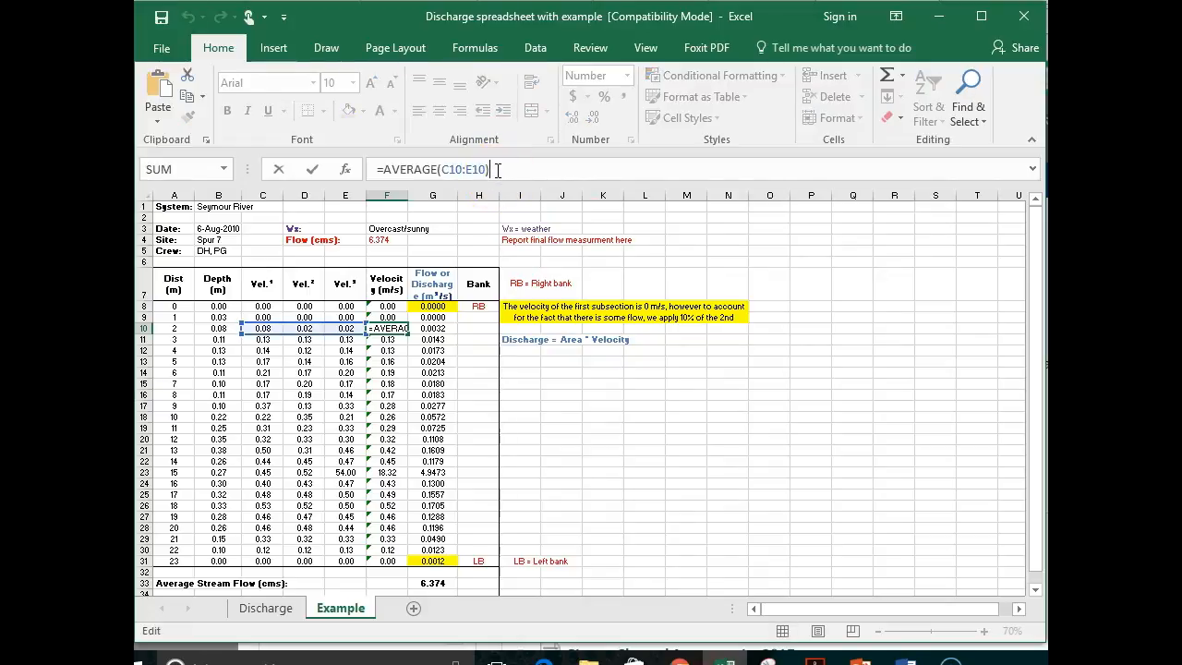
key("Return")
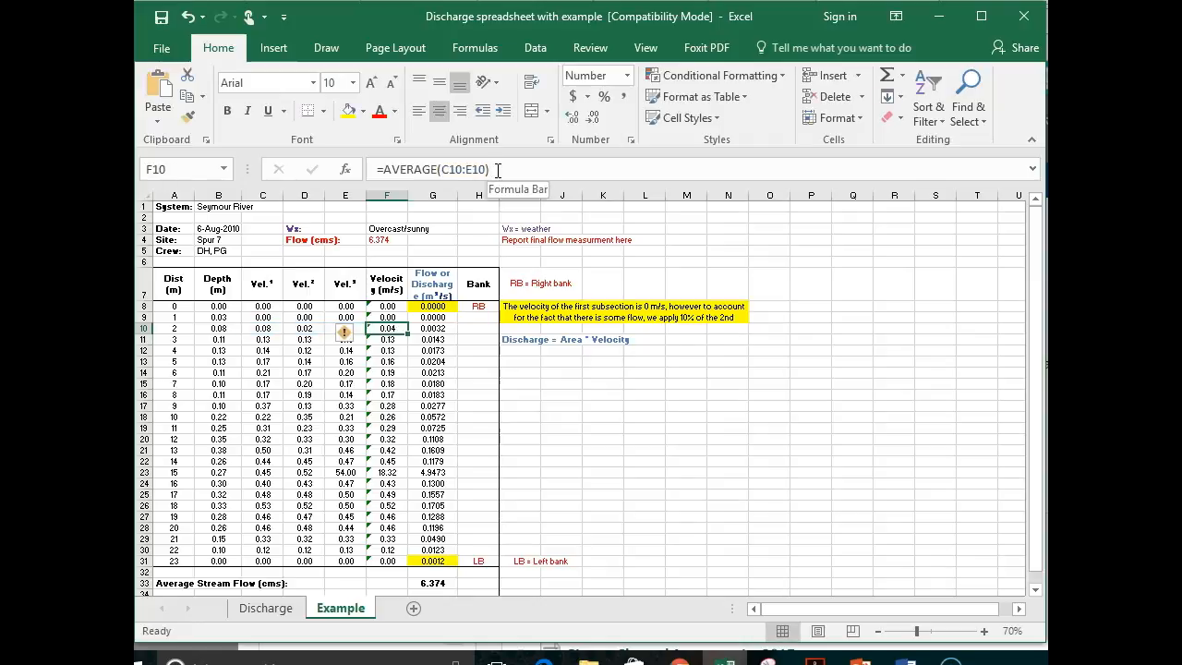
- Inspect the discharge formulas in G10 and G12 without changing them
left_click(432, 328)
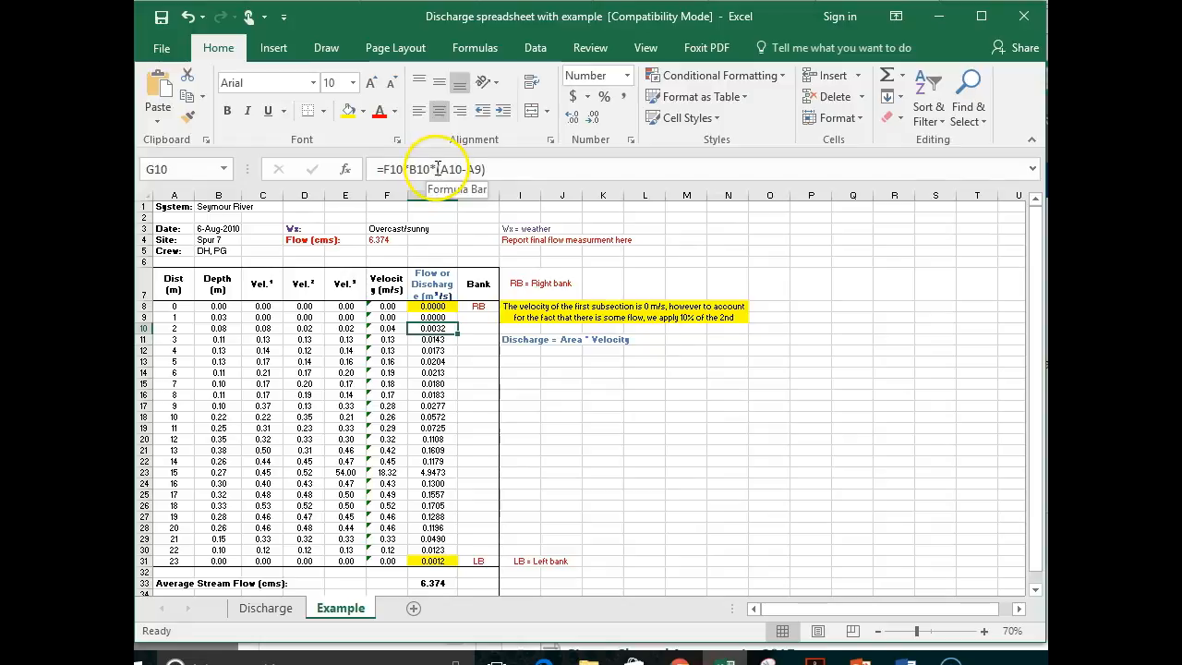
double_click(432, 328)
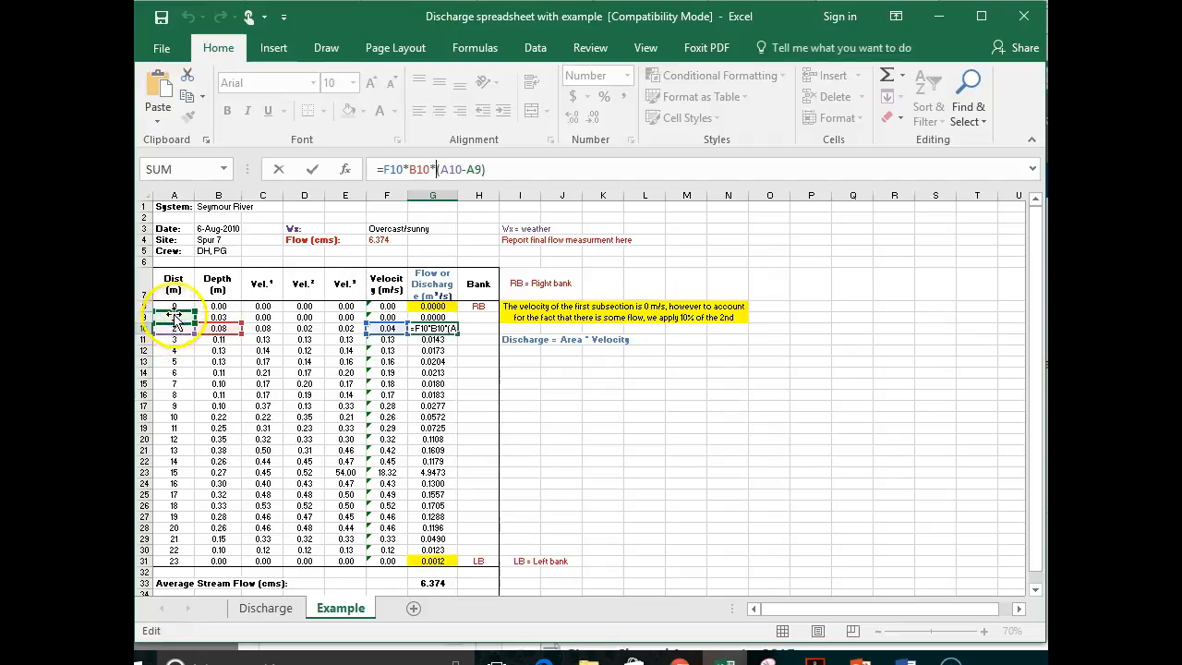
mouse_move(176, 343)
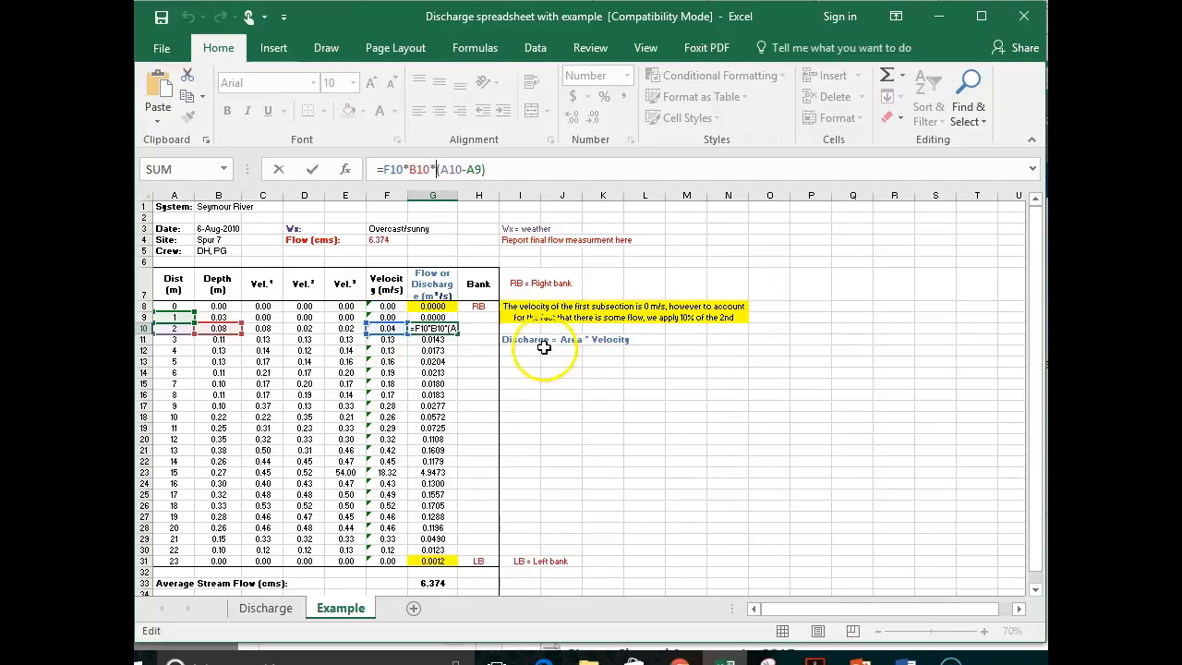
mouse_move(626, 349)
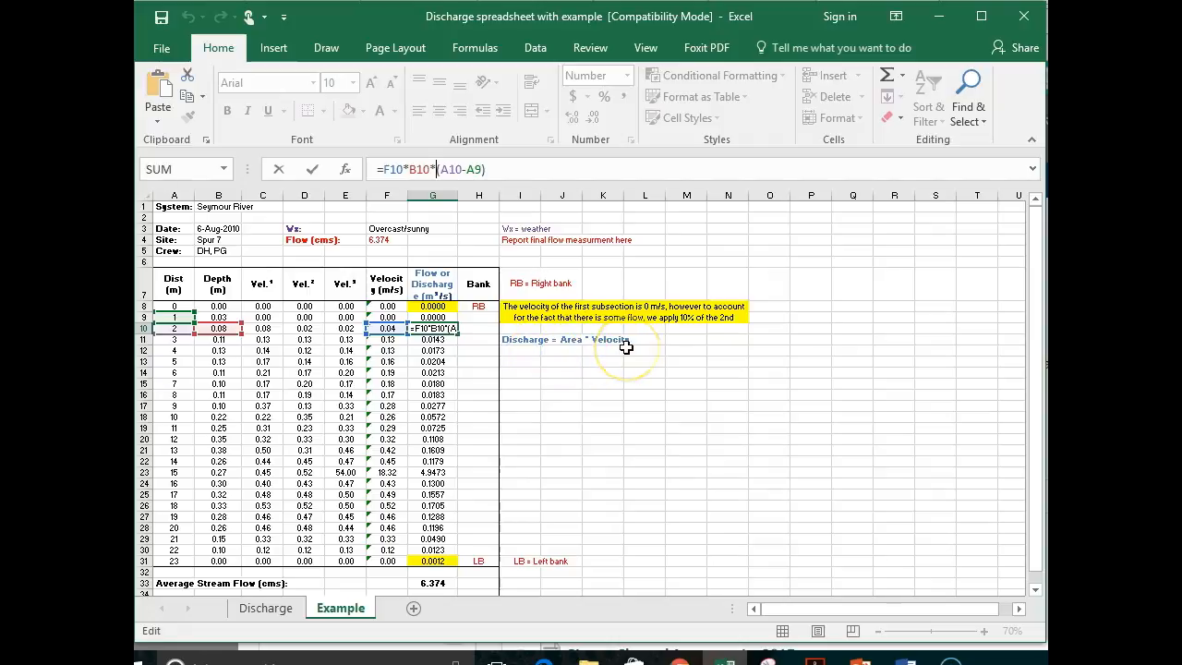
mouse_move(579, 349)
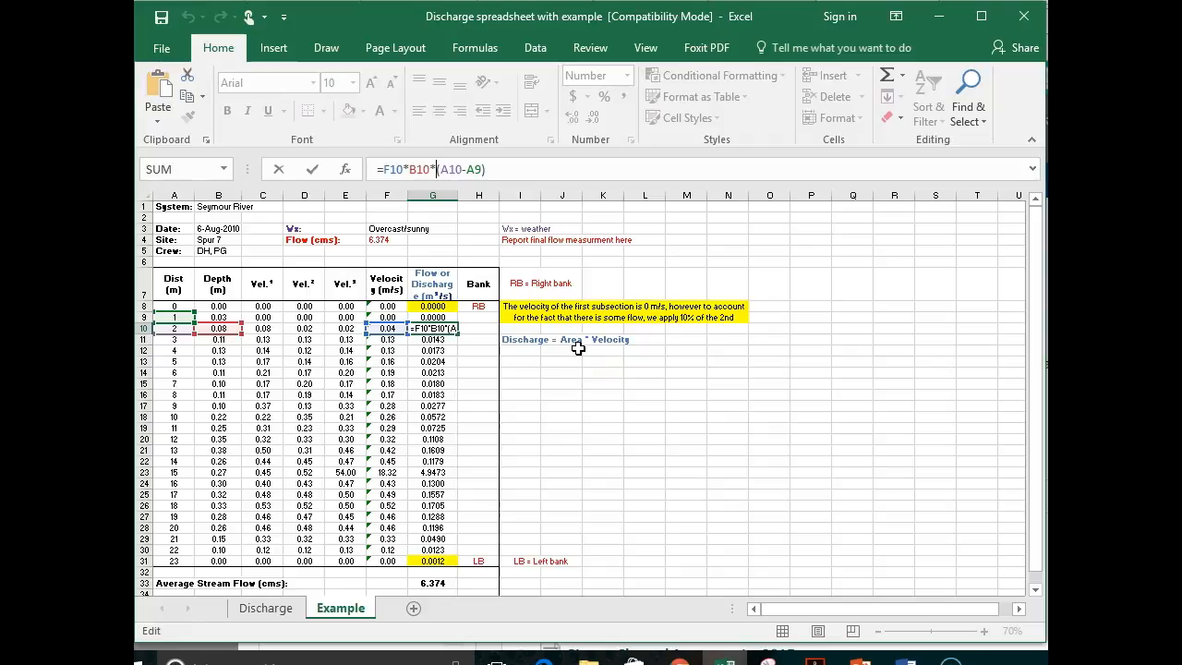
key("Return")
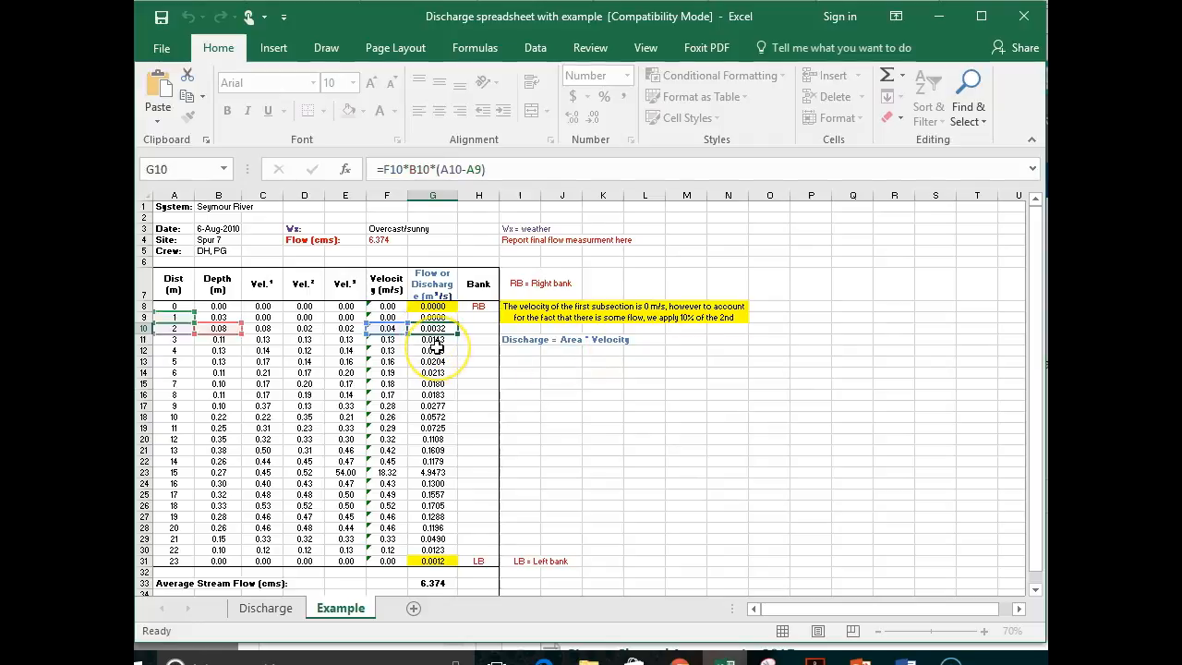
left_click(433, 350)
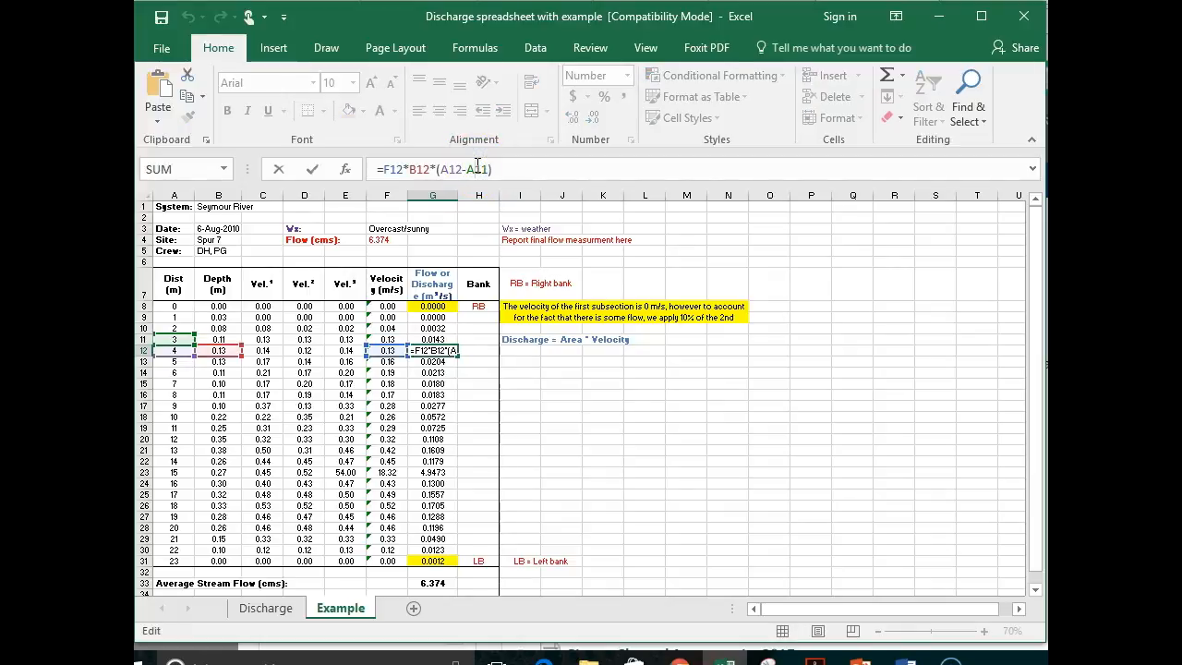
key("Return")
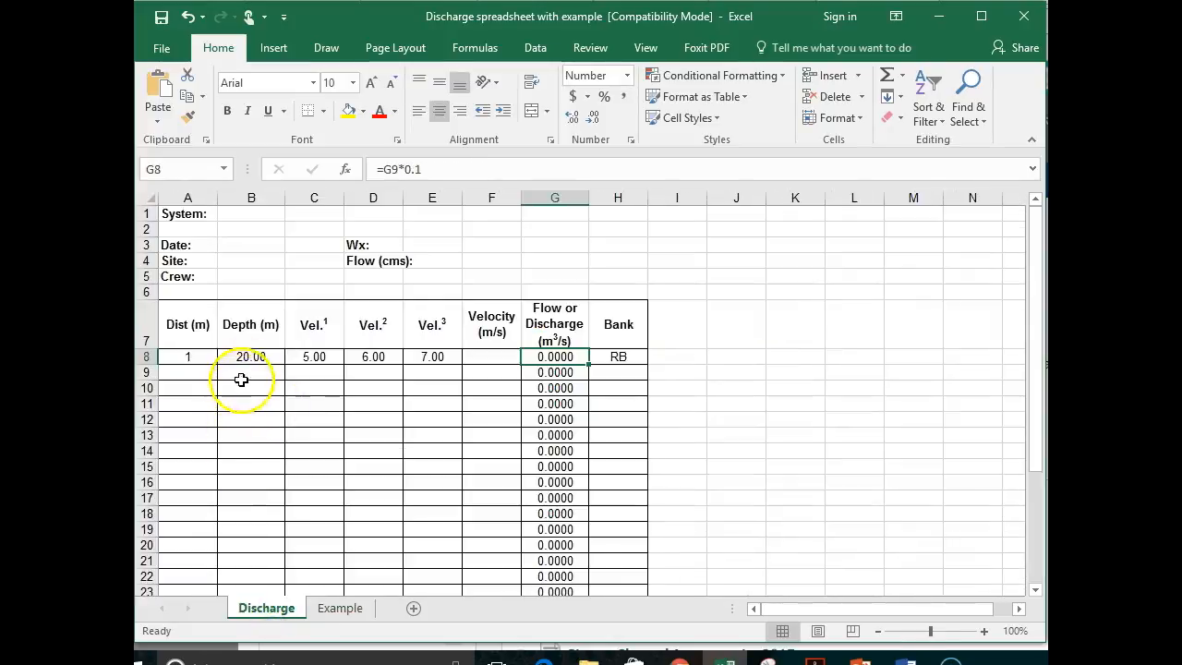
left_click(314, 373)
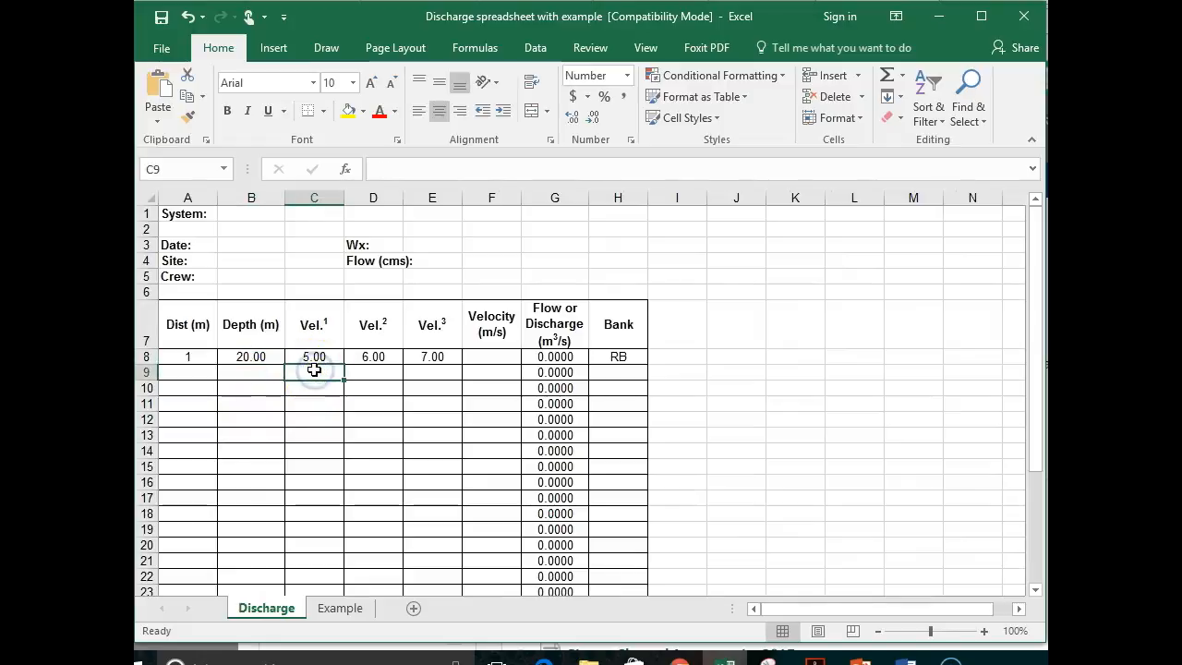
left_click(374, 373)
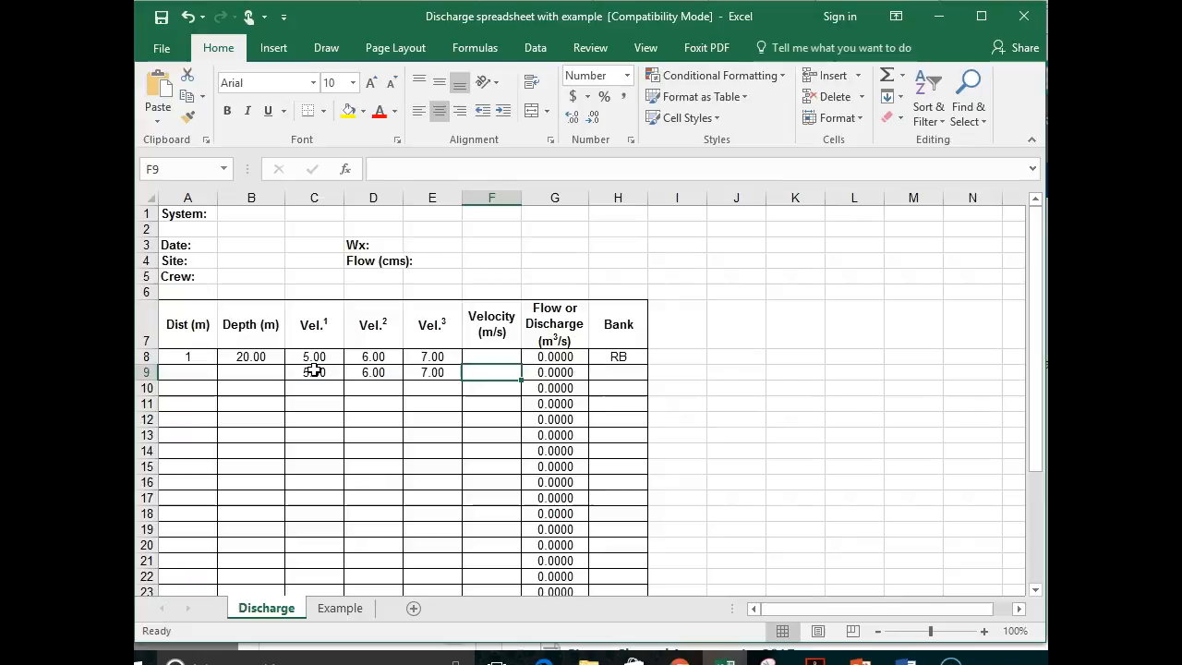
left_click(555, 372)
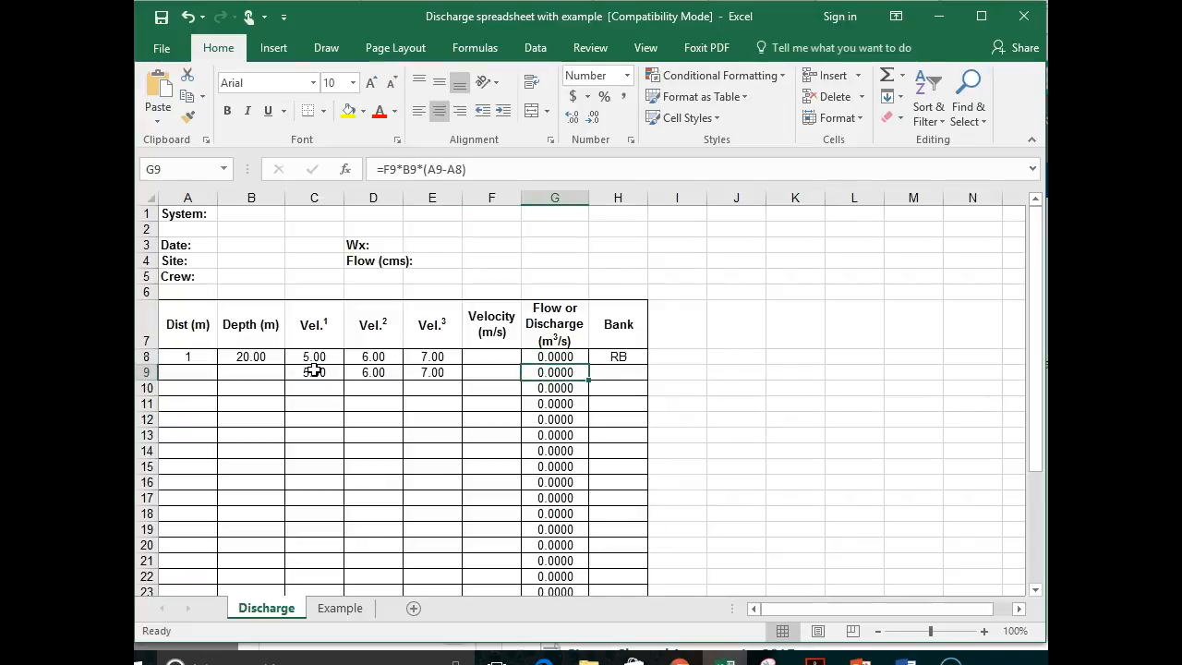
left_click(554, 357)
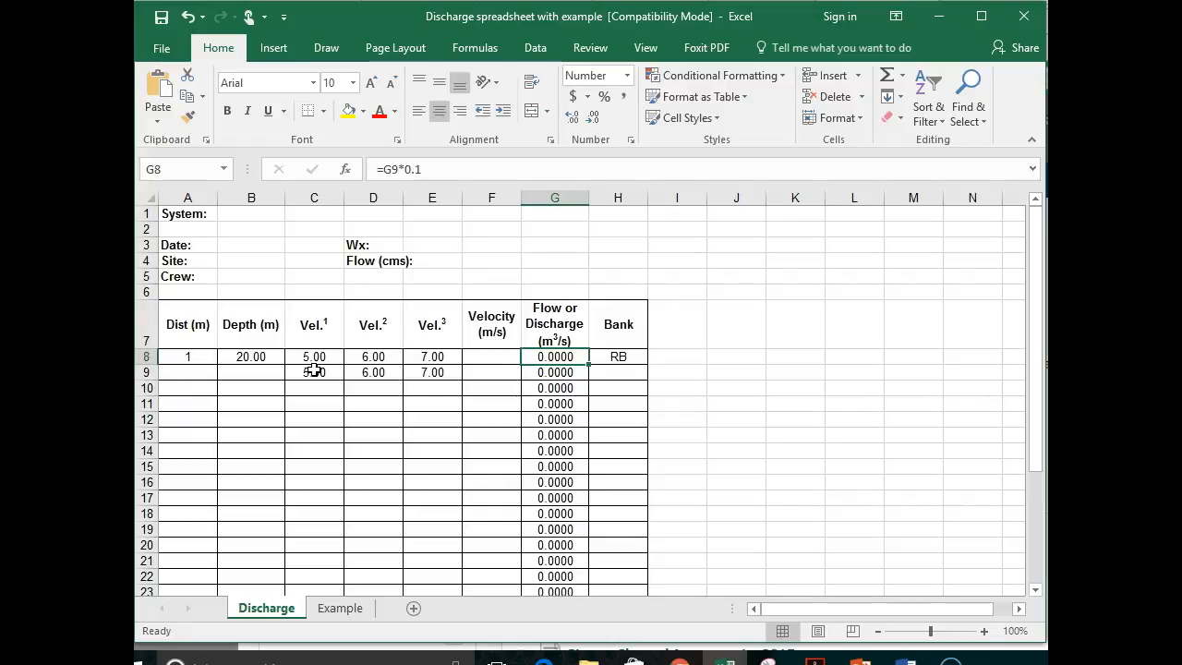
left_click(491, 356)
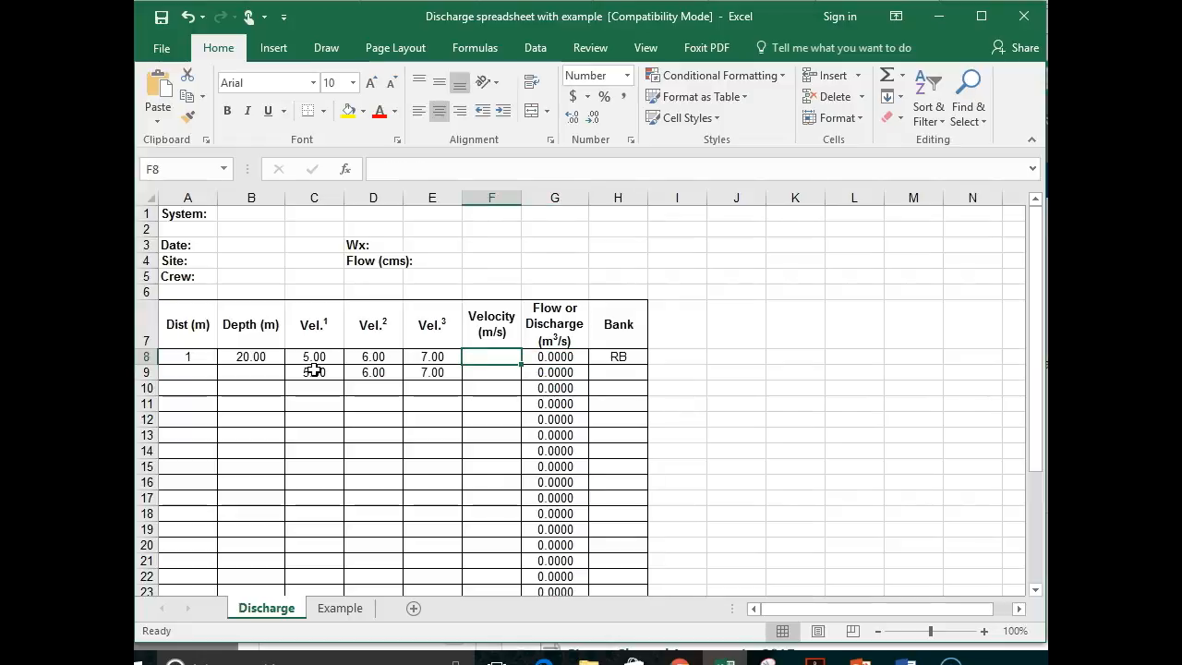
- Enter =AVERAGE(C8:E8) in F8 so it shows 6.00, then check the formula
type("=")
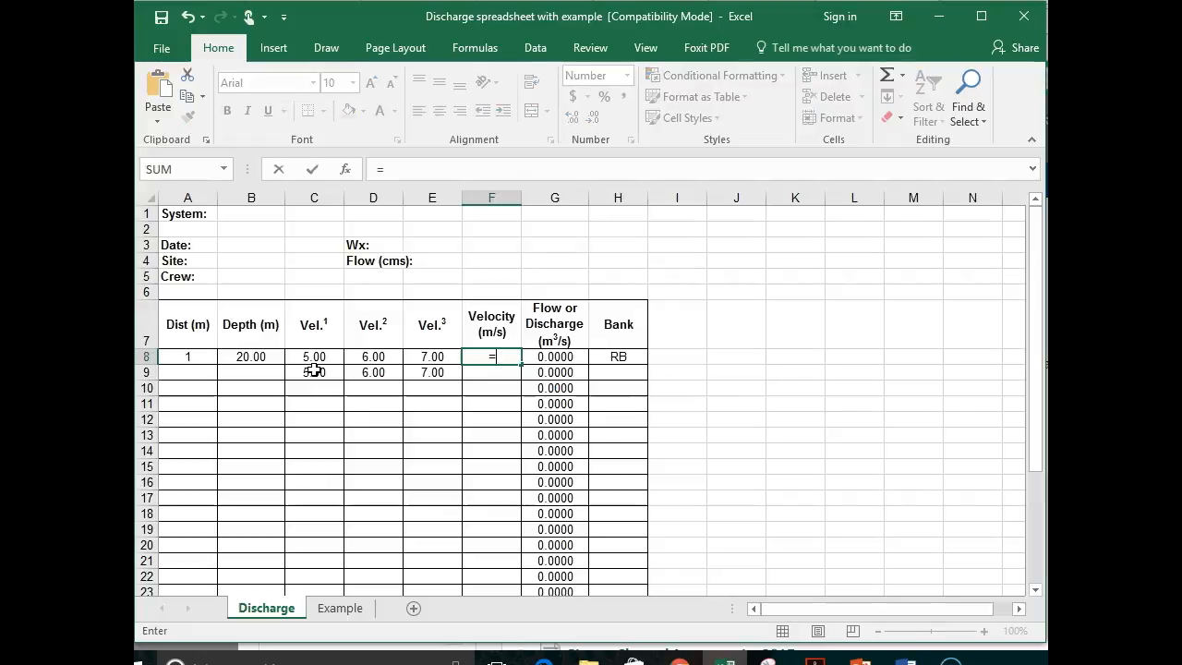
type("a")
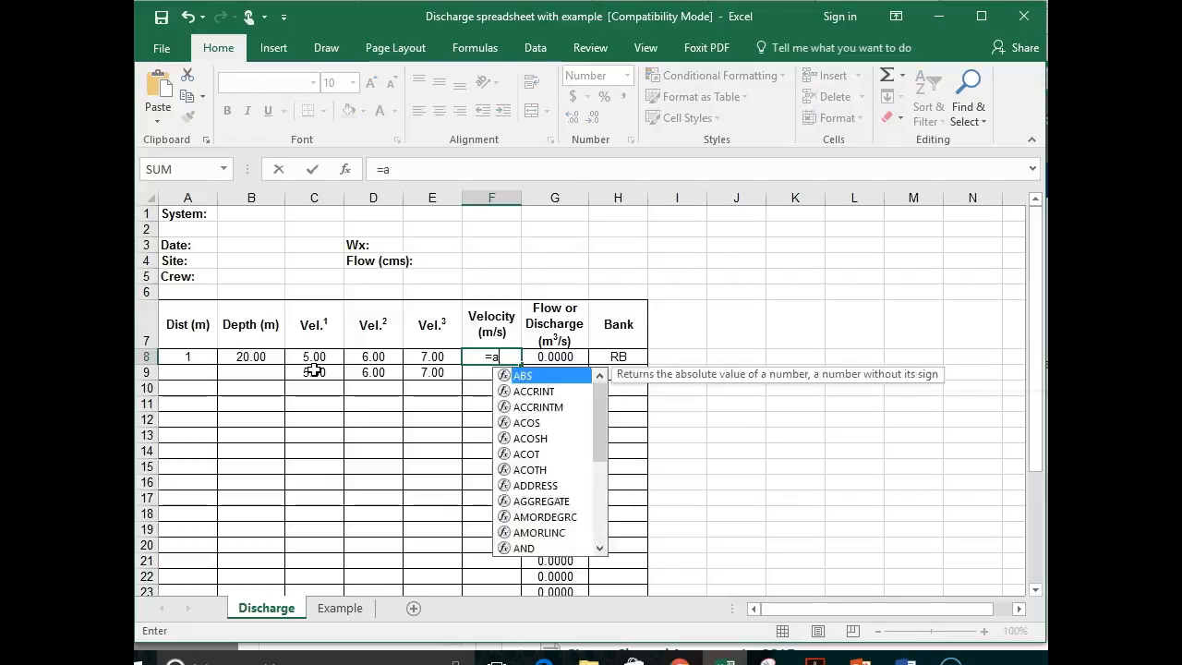
type("verage(")
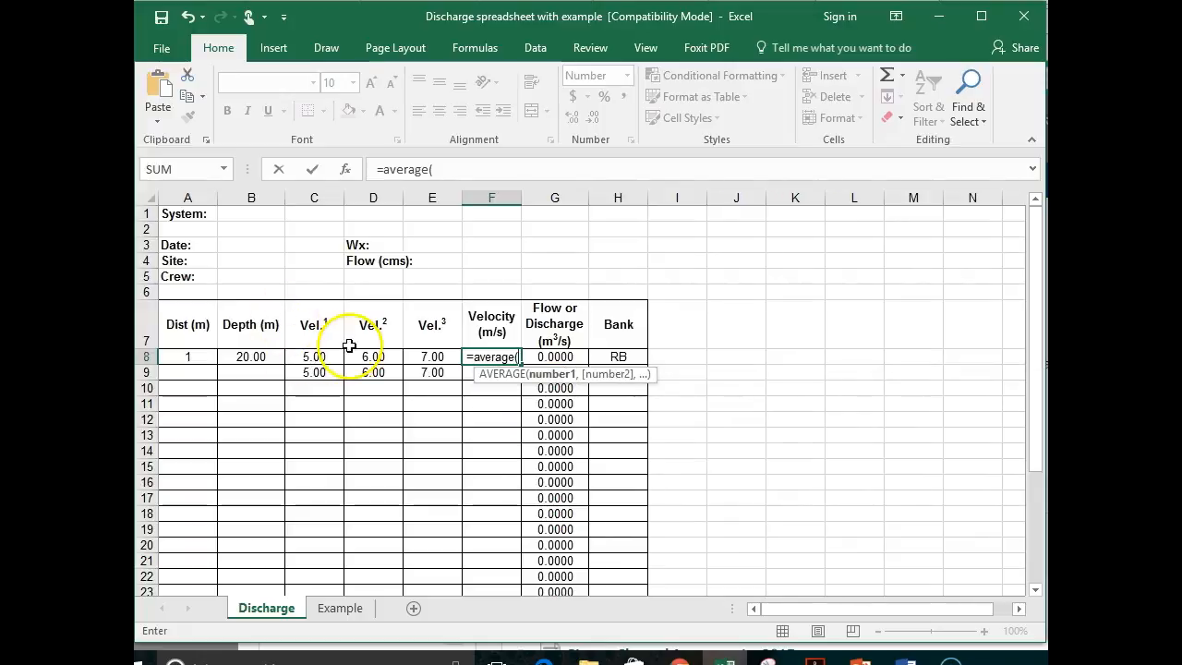
left_click_drag(314, 357, 372, 357)
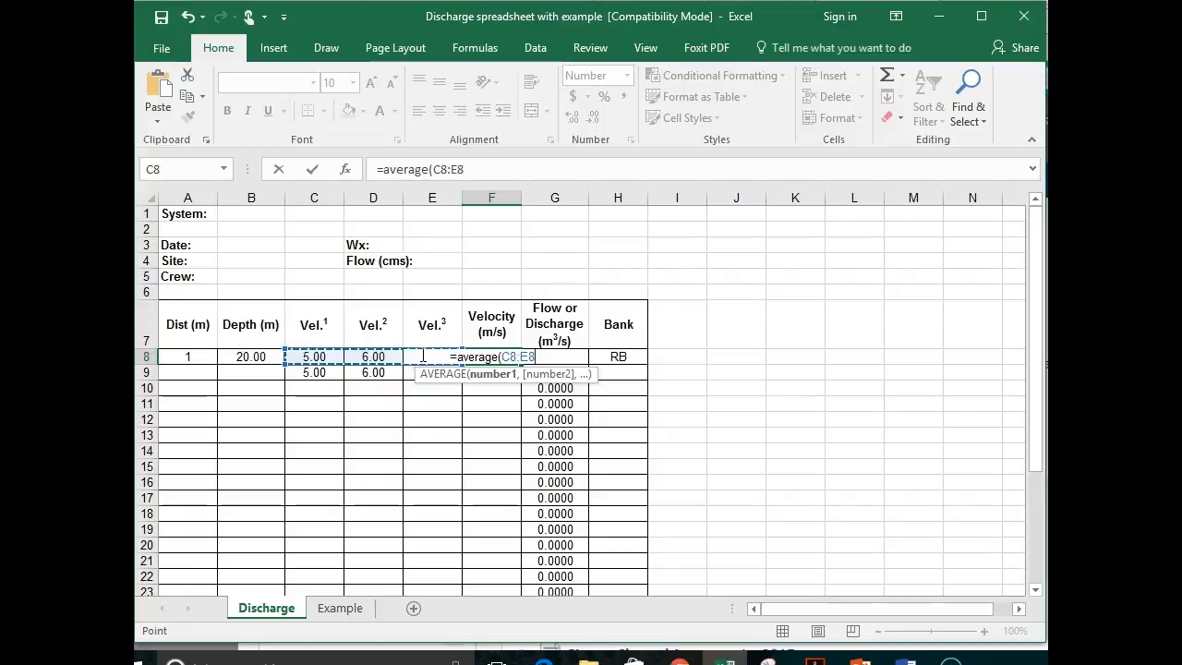
key("Return")
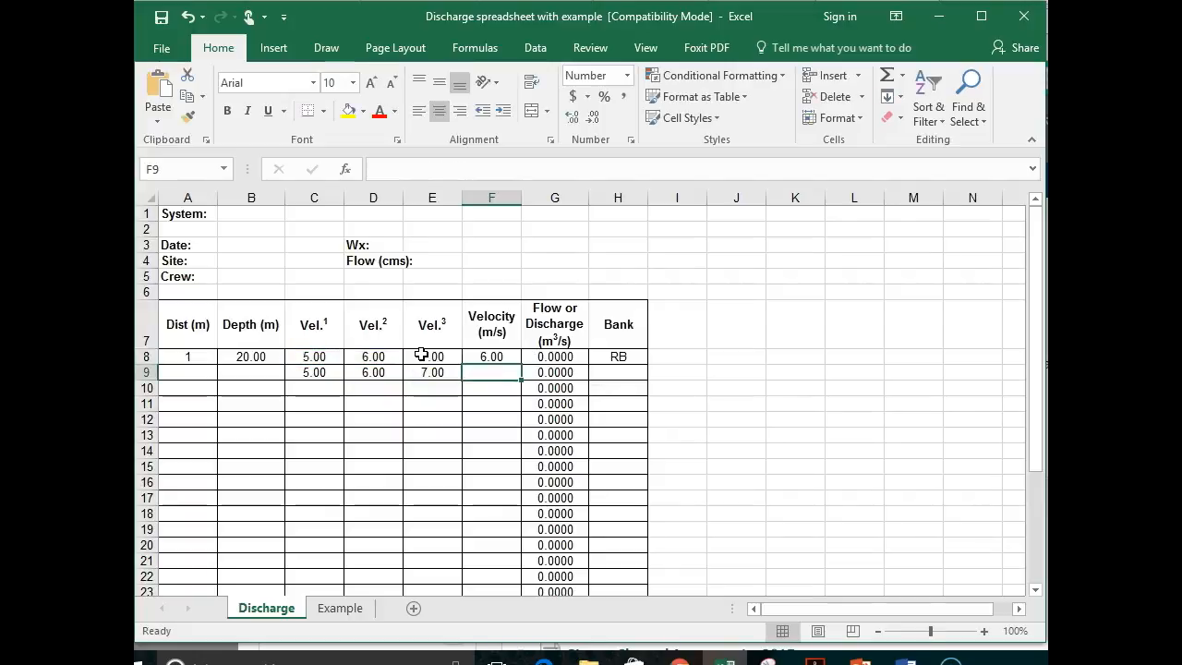
left_click(492, 356)
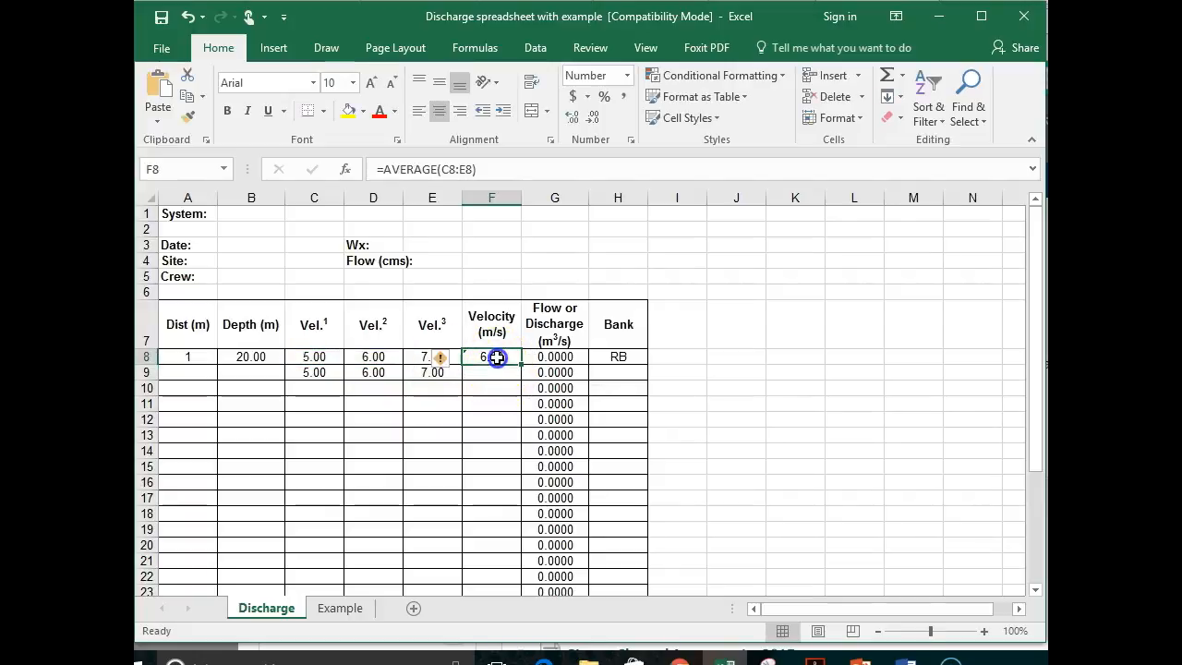
mouse_move(474, 139)
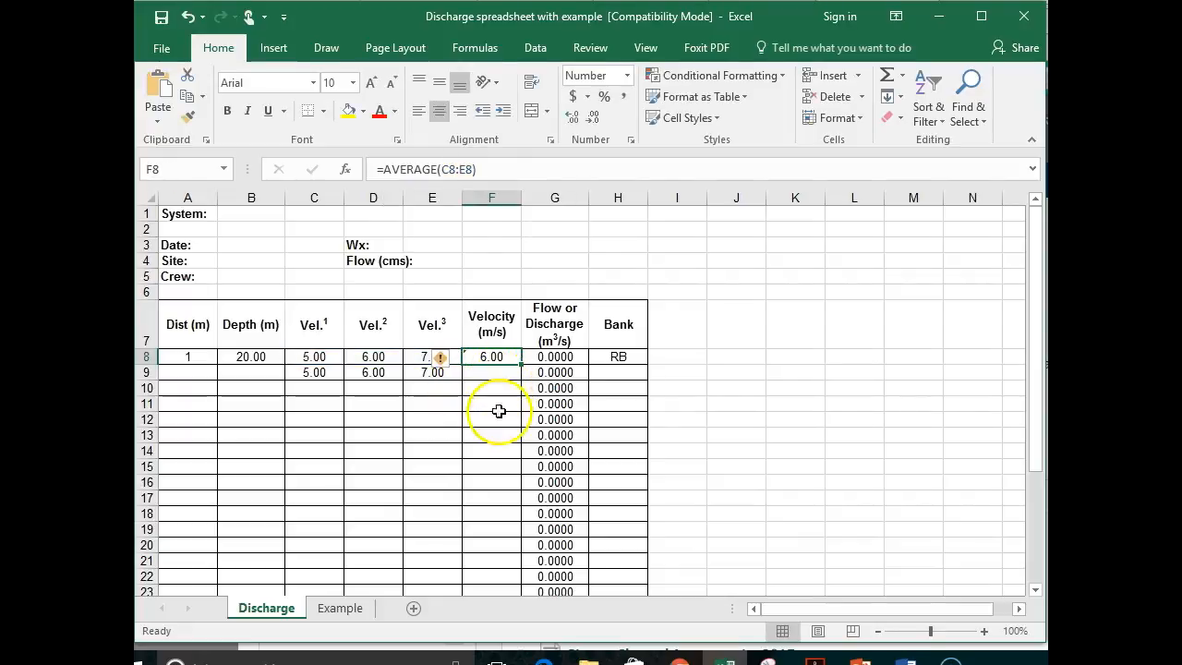
mouse_move(512, 369)
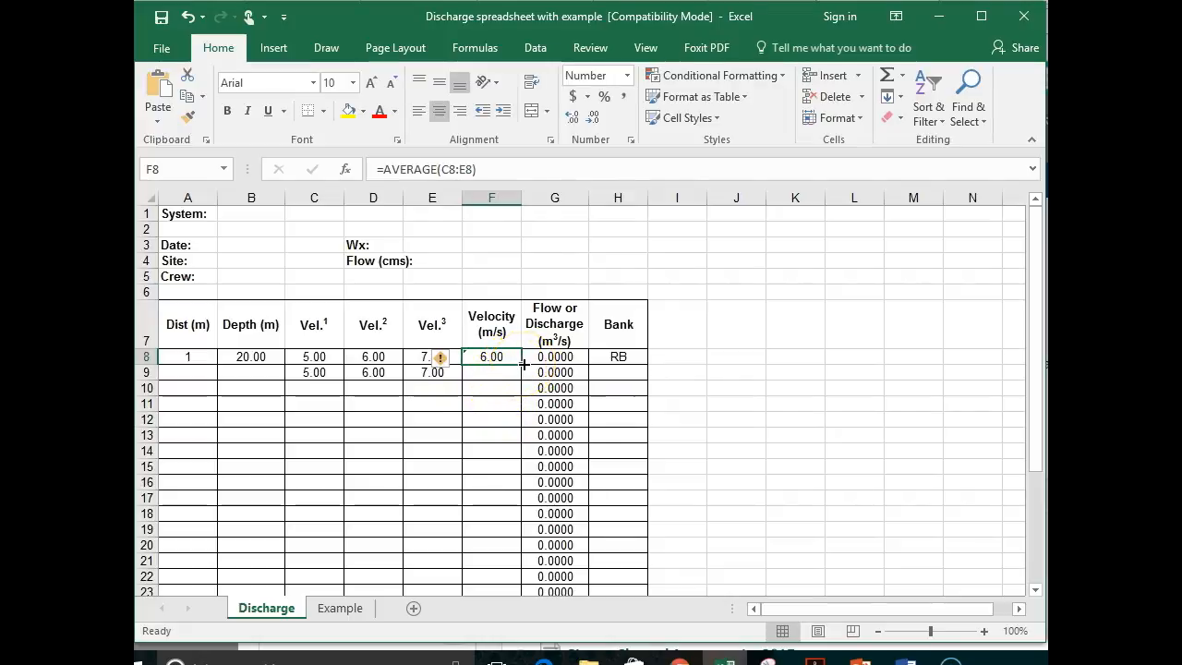
- Fill F8's AVERAGE formula down to F31 and scroll back to the table top
left_click_drag(524, 364, 519, 483)
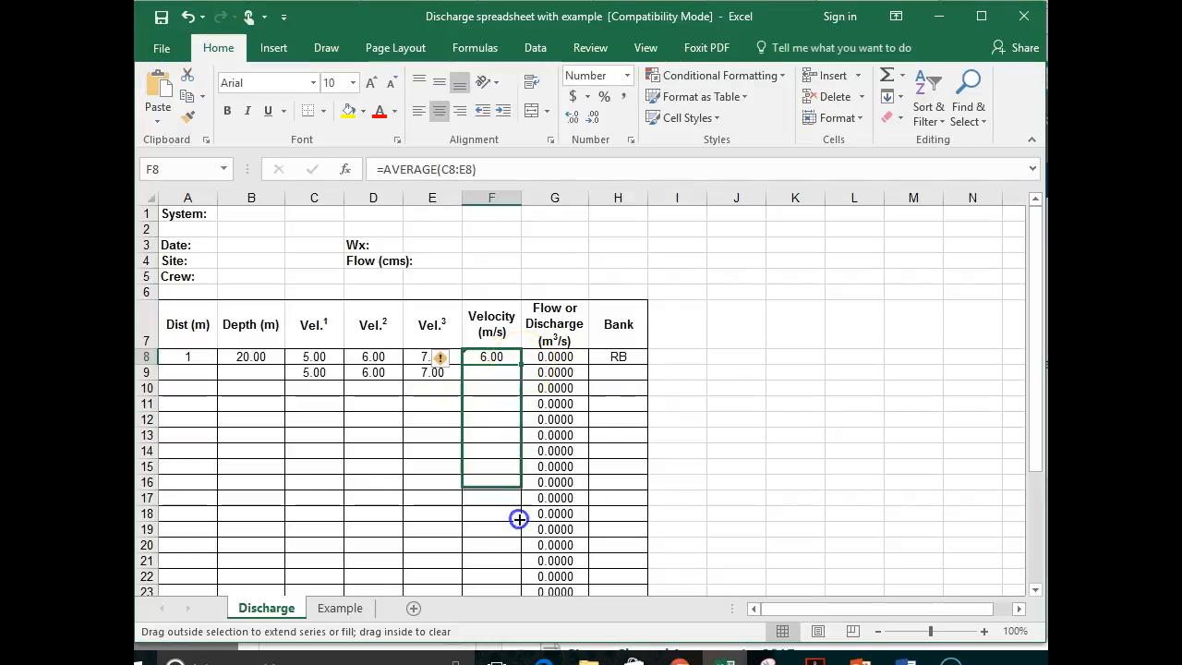
left_click_drag(519, 514, 519, 559)
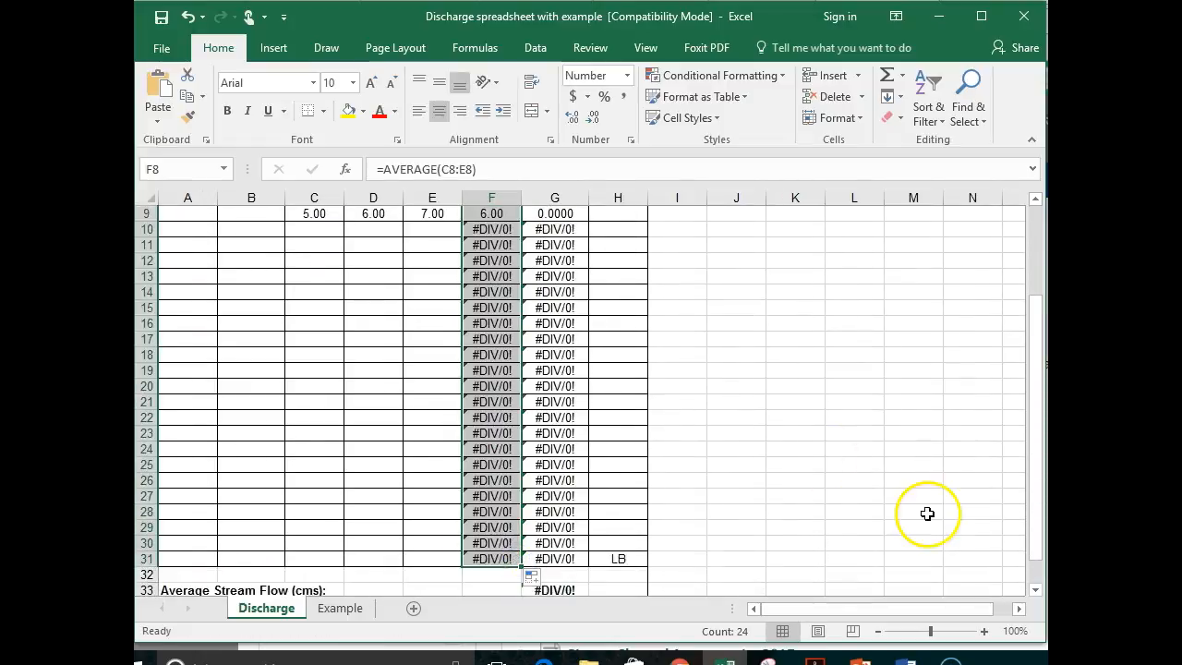
scroll("up", 3)
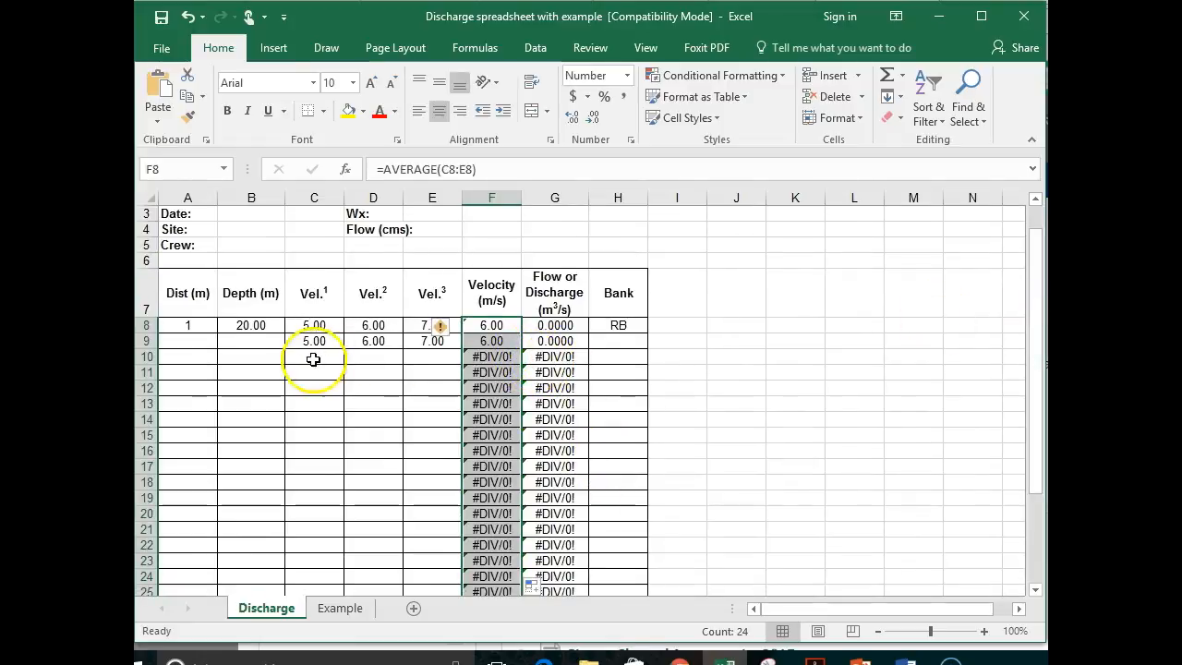
- Enter readings 5, 8 and 6 in C10:E10, averaging 6.33, then select F11
left_click(314, 357)
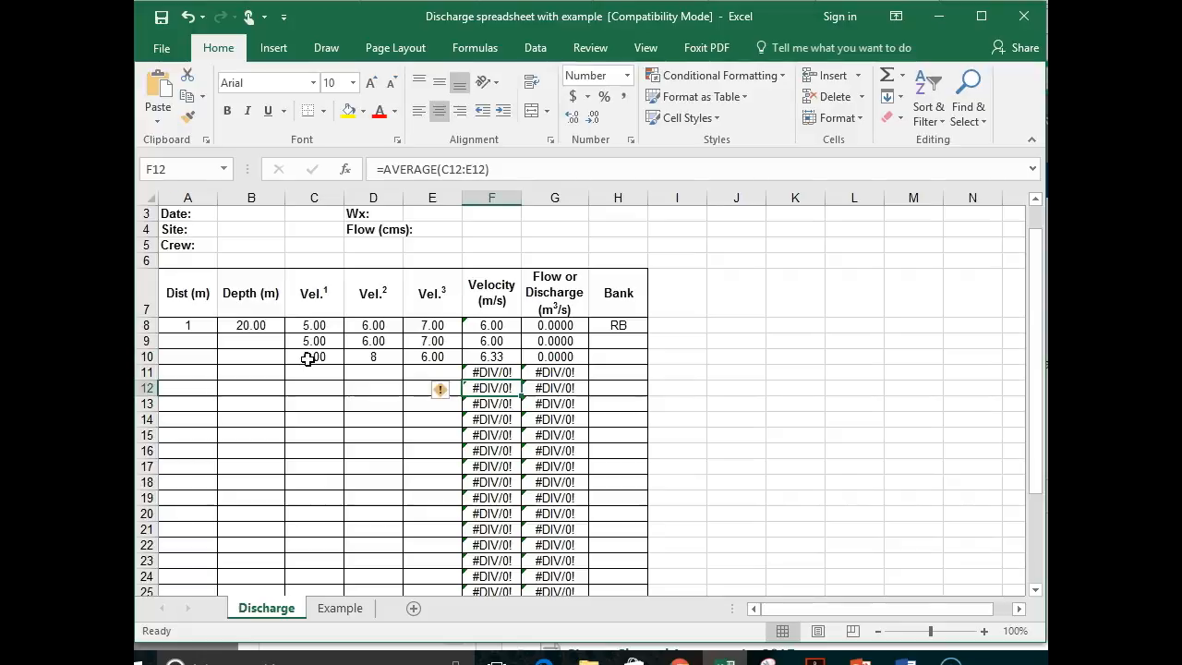
left_click(491, 372)
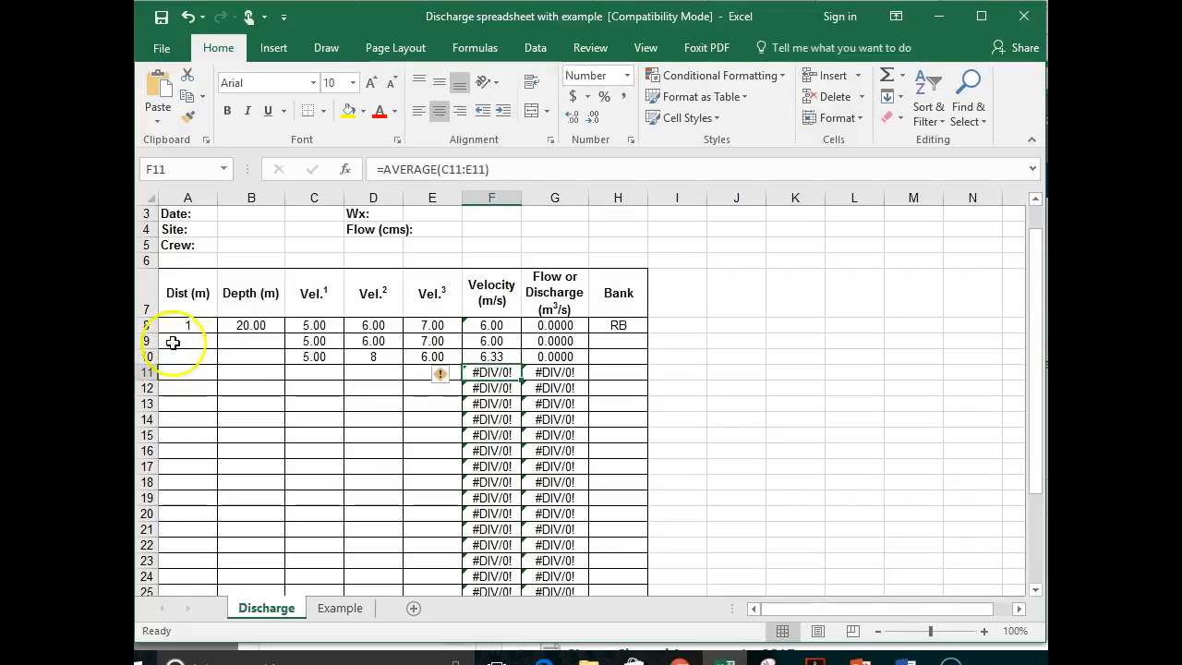
- Enter distances 2, 3 and depths 35, 46, then inspect the G10, G11 and G14 discharge formulas
left_click(187, 341)
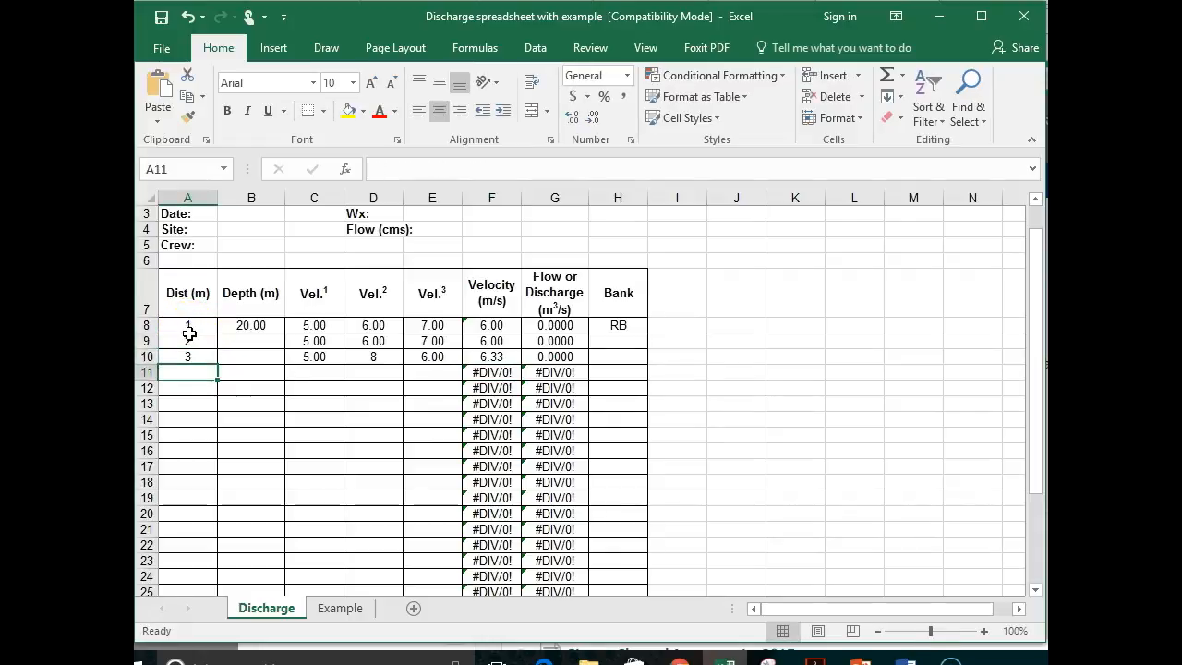
left_click(252, 341)
type("35")
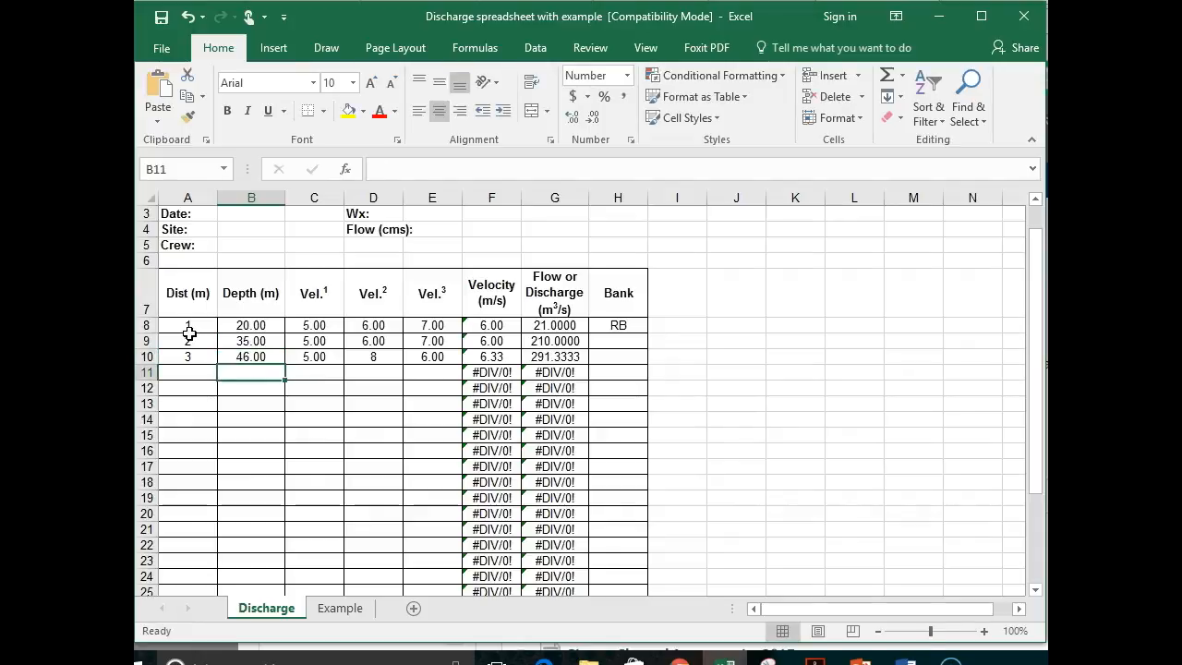
left_click(555, 356)
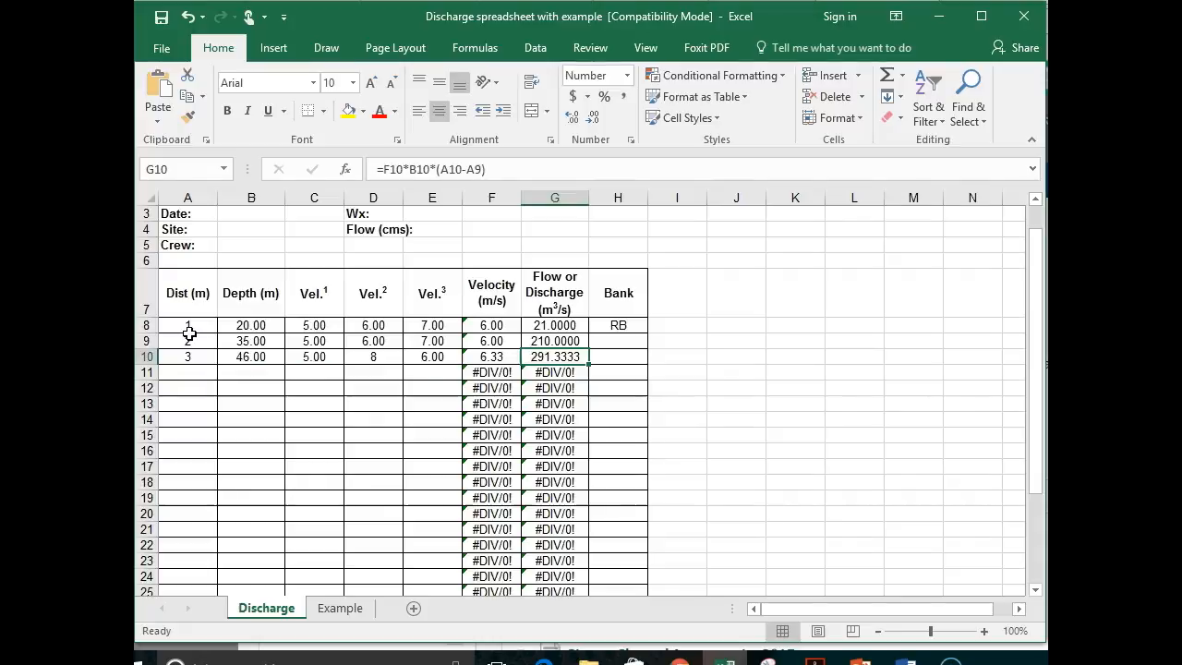
left_click(554, 372)
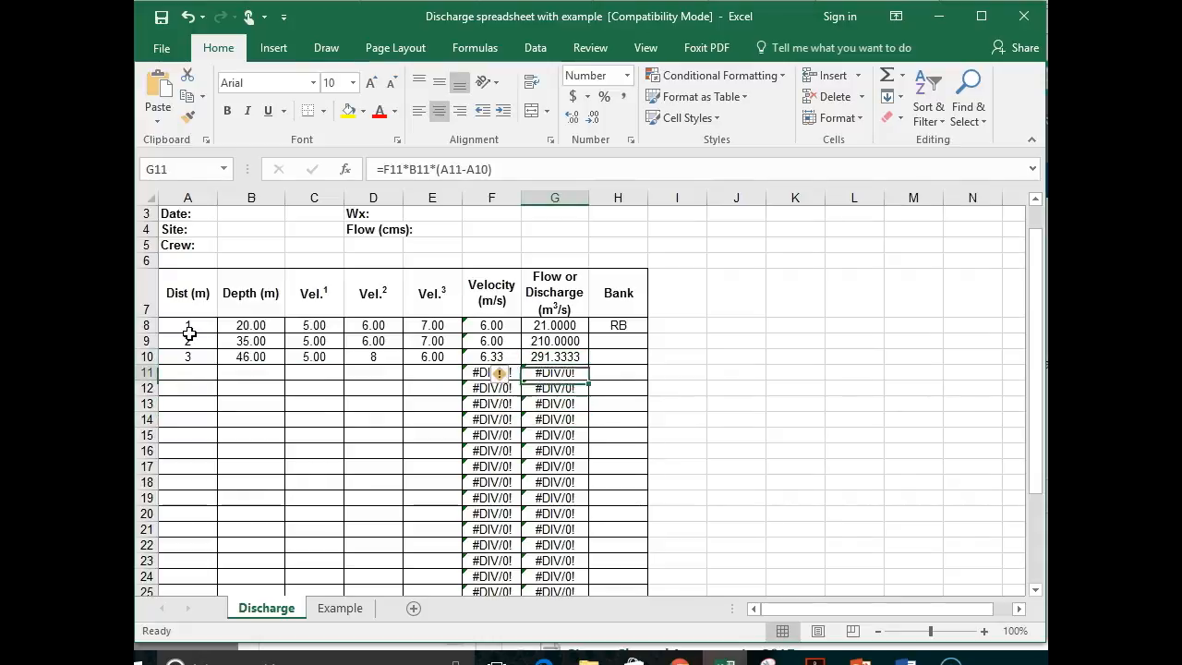
left_click(554, 420)
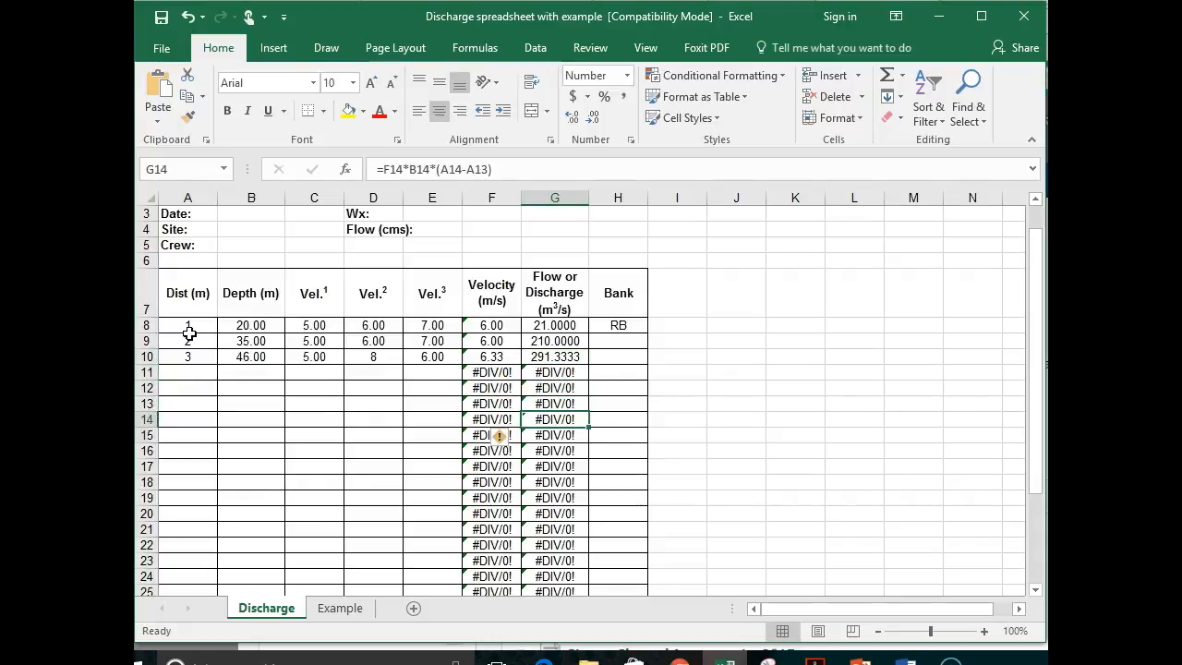
left_click(554, 371)
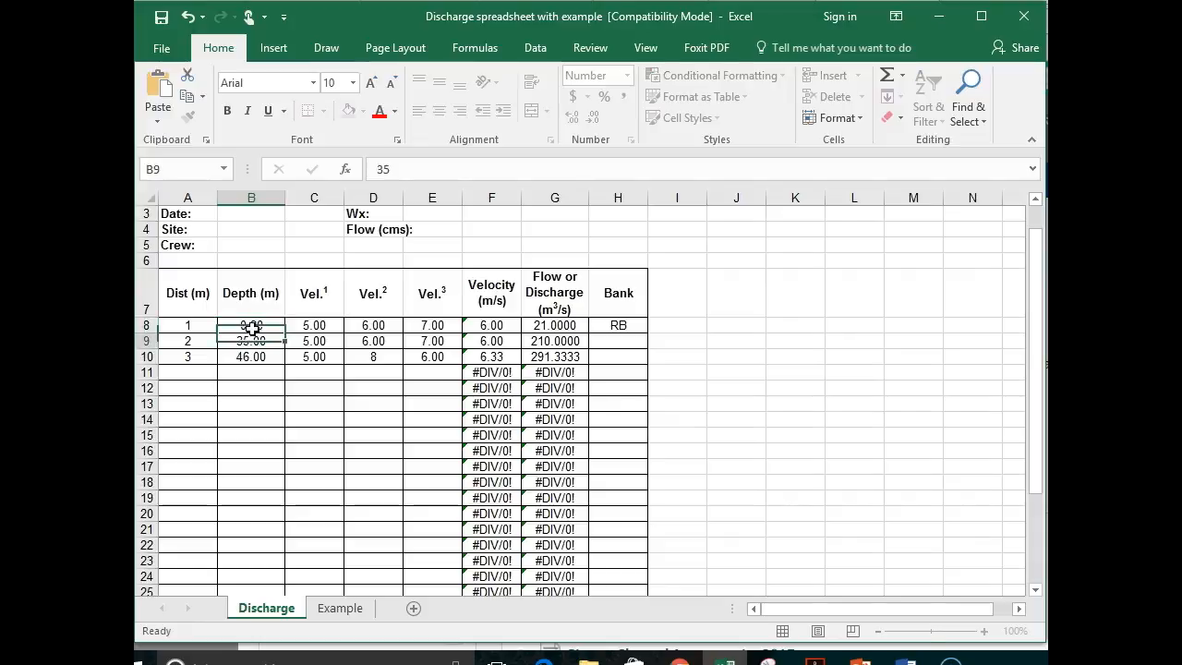
- Change the depths in B8:B10 to 0.2, 0.3 and 0.1 metres
type("0")
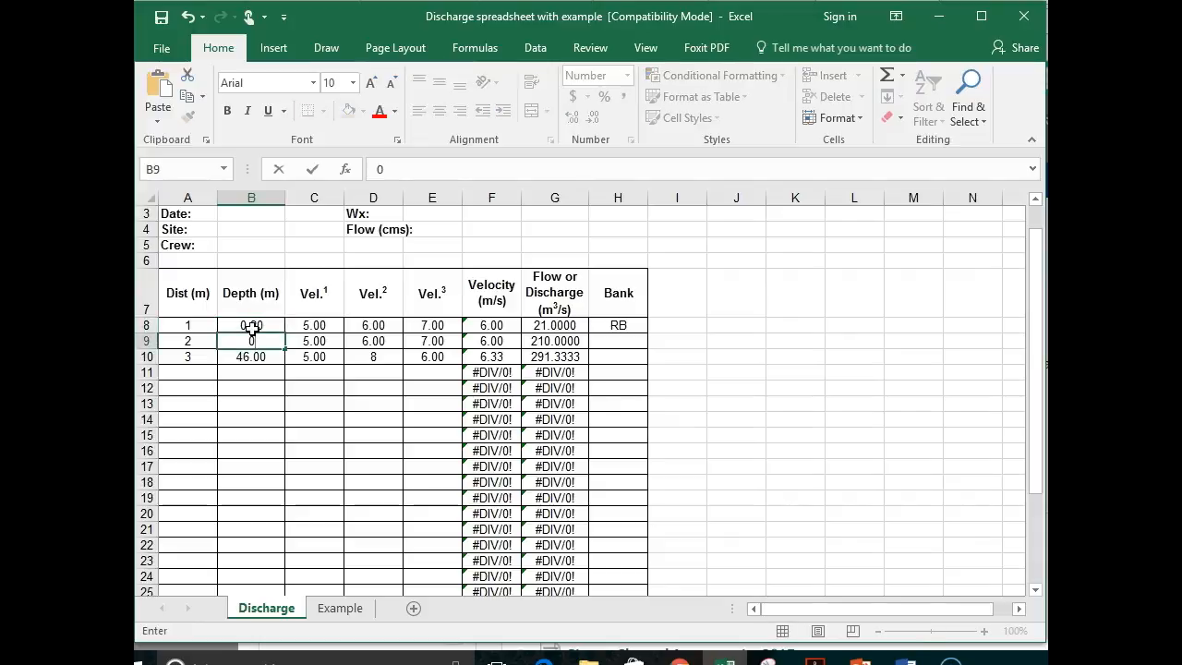
key("Return")
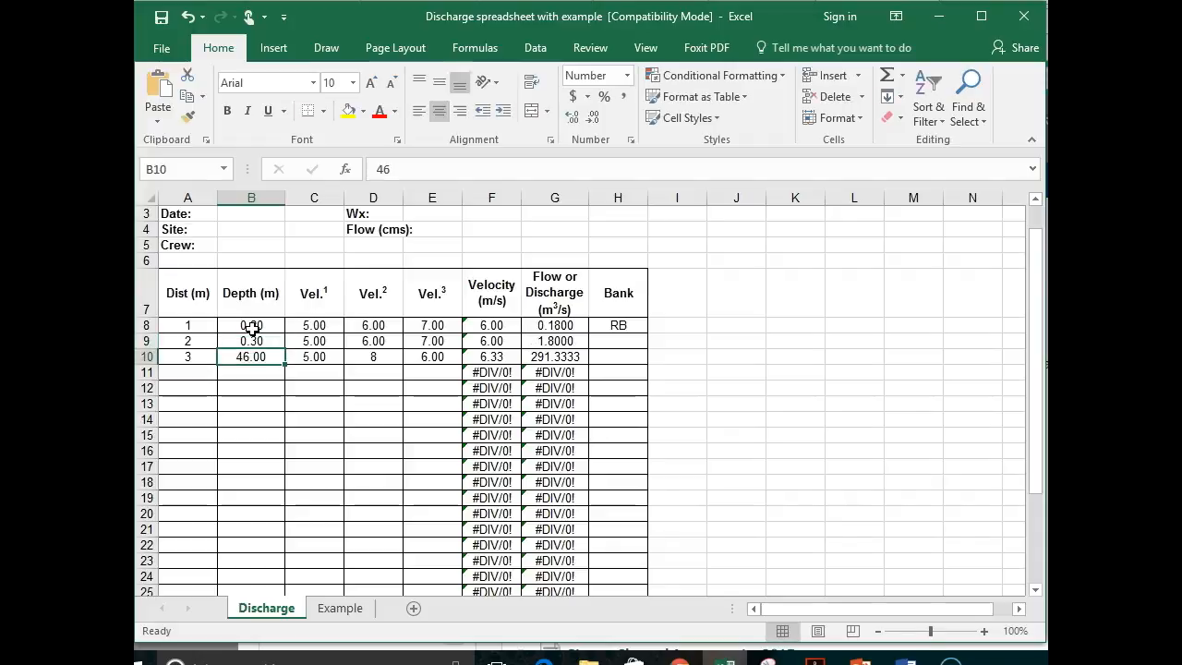
type("0.")
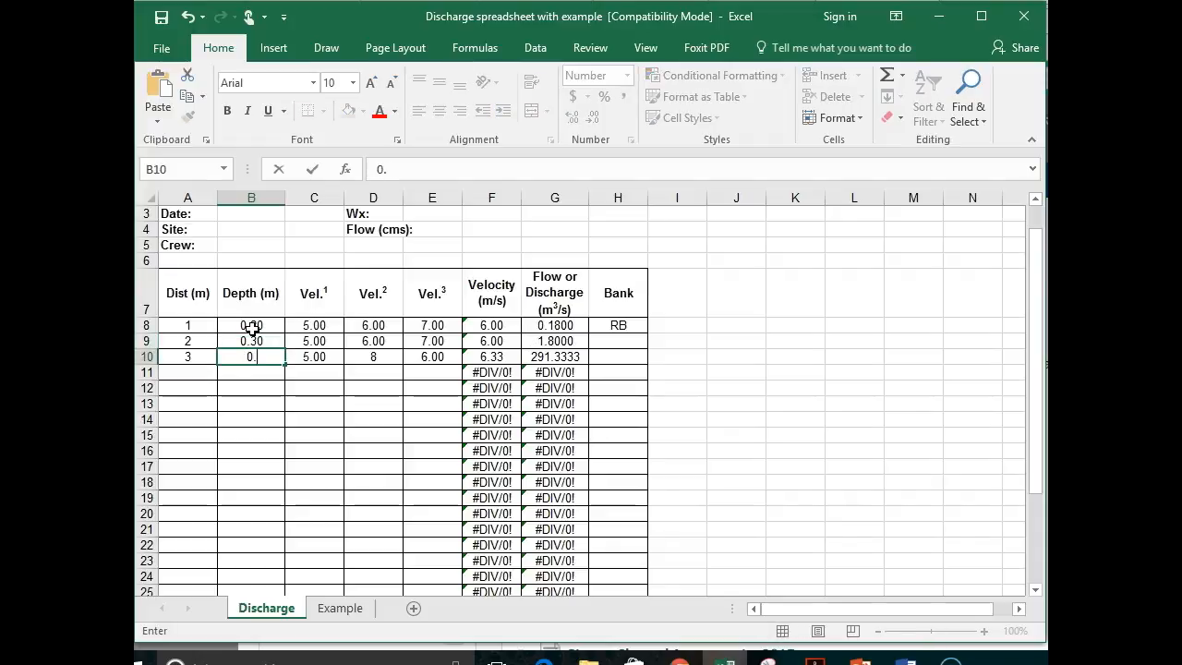
key("Return")
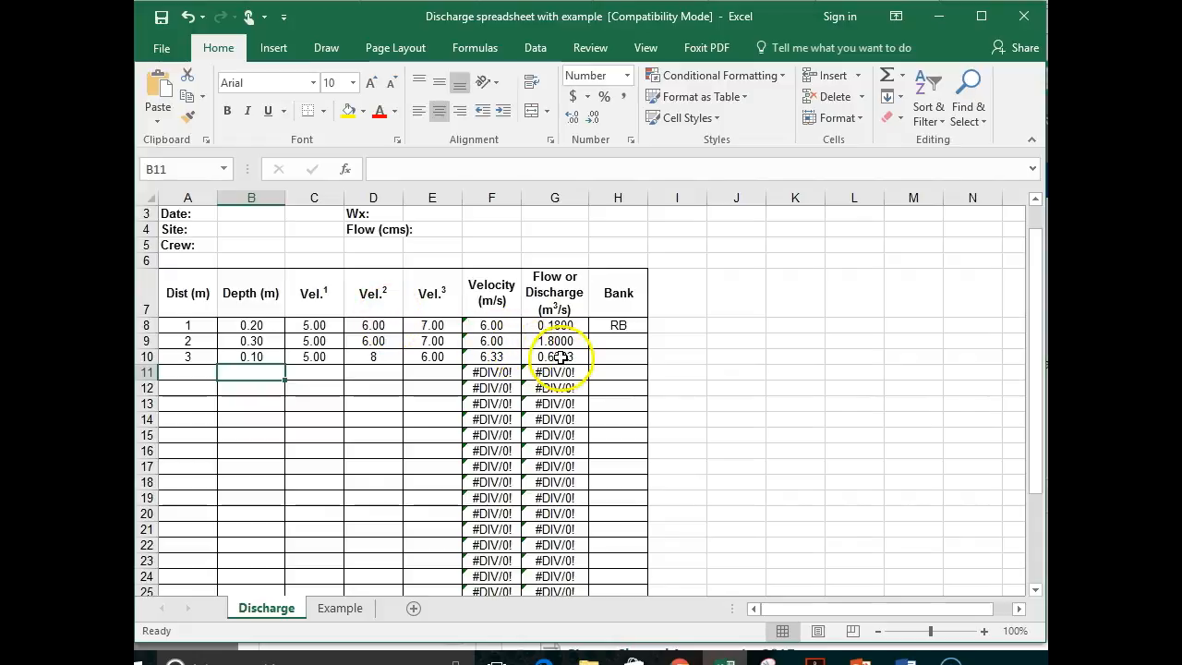
- Put G10's velocity × depth × distance-step formula into edit mode to show its colour-coded references
left_click(555, 356)
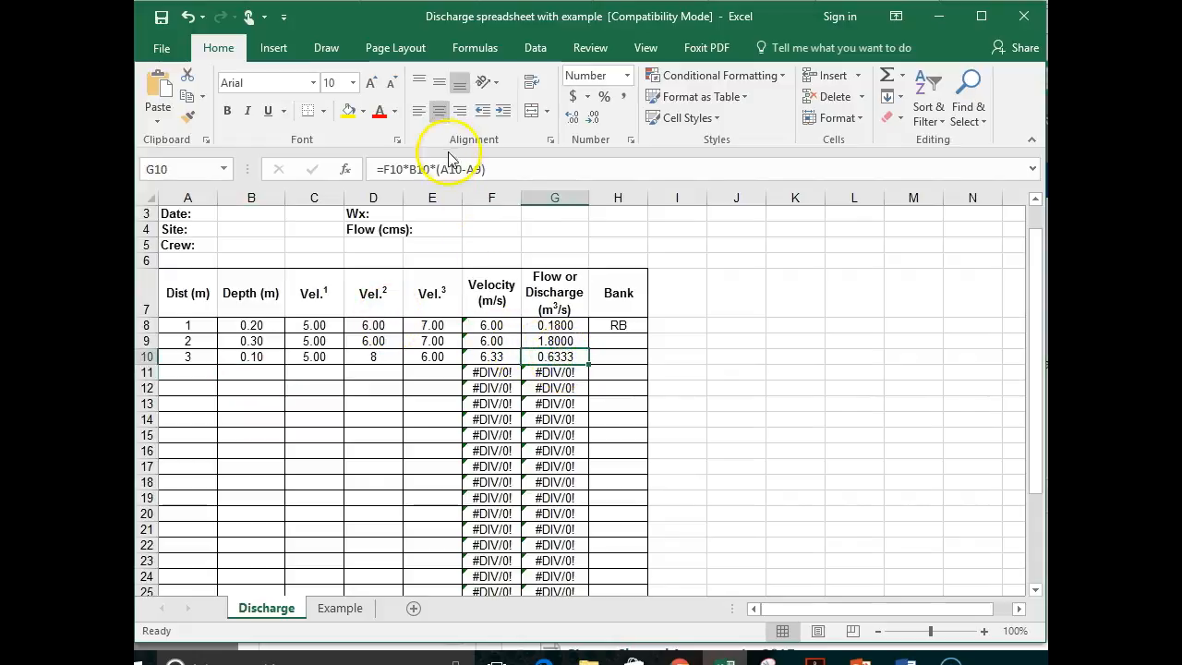
double_click(554, 357)
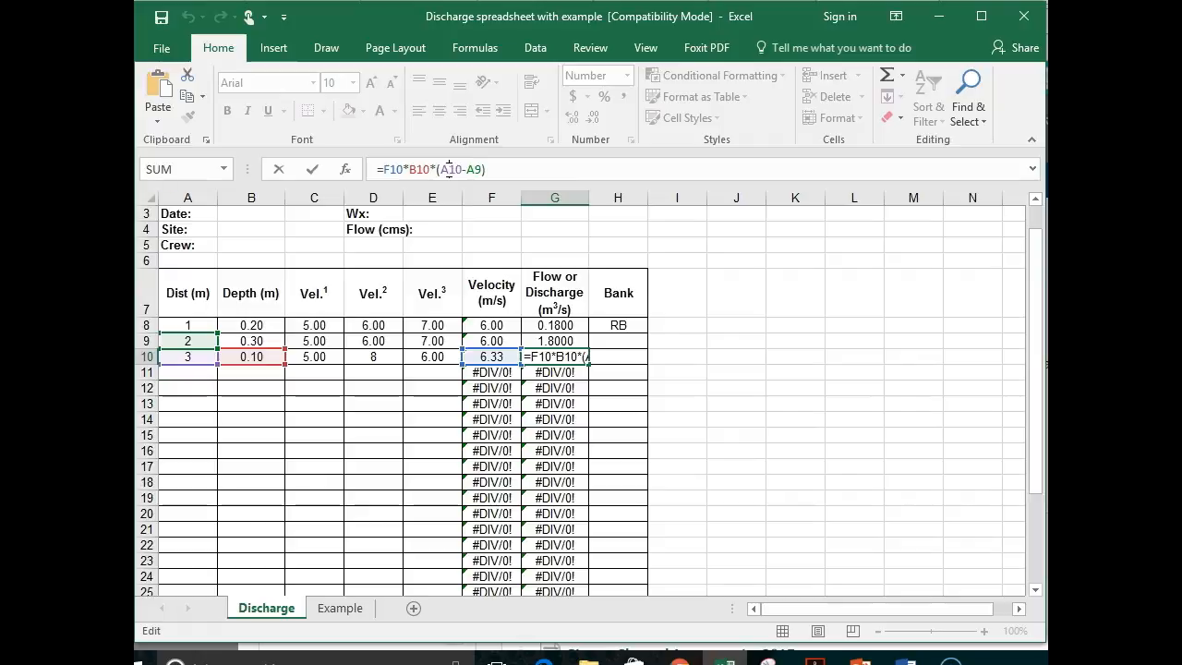
mouse_move(189, 633)
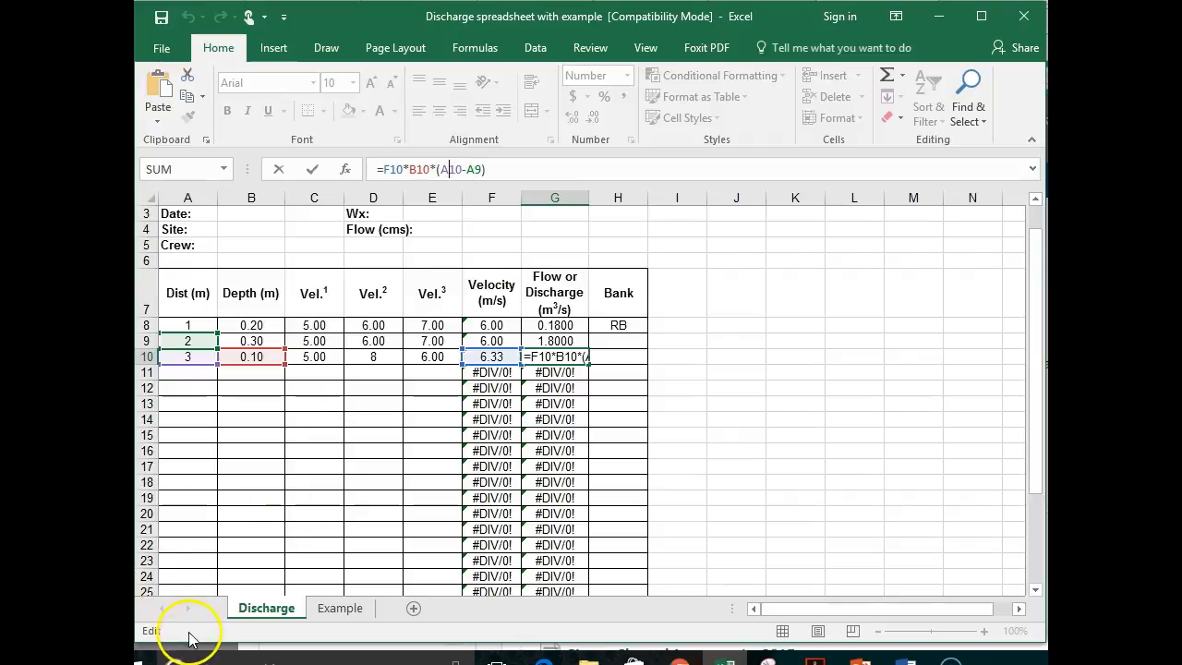